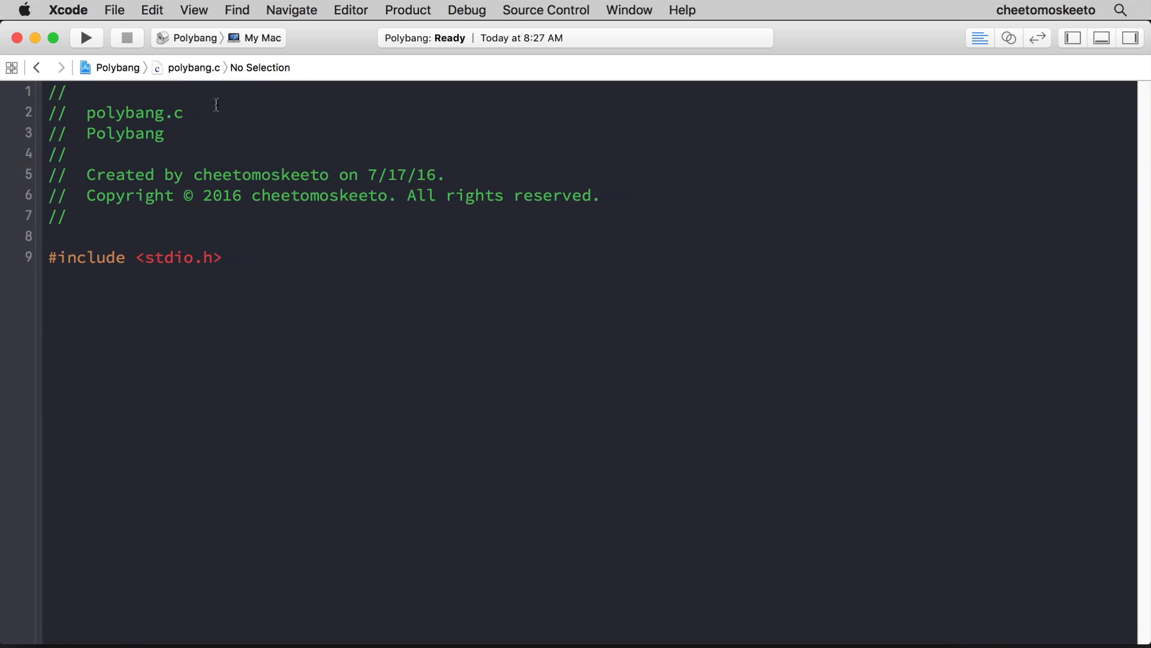
- Change line 9's #include <stdio.h> to #include "m_pd.h"
click(226, 258)
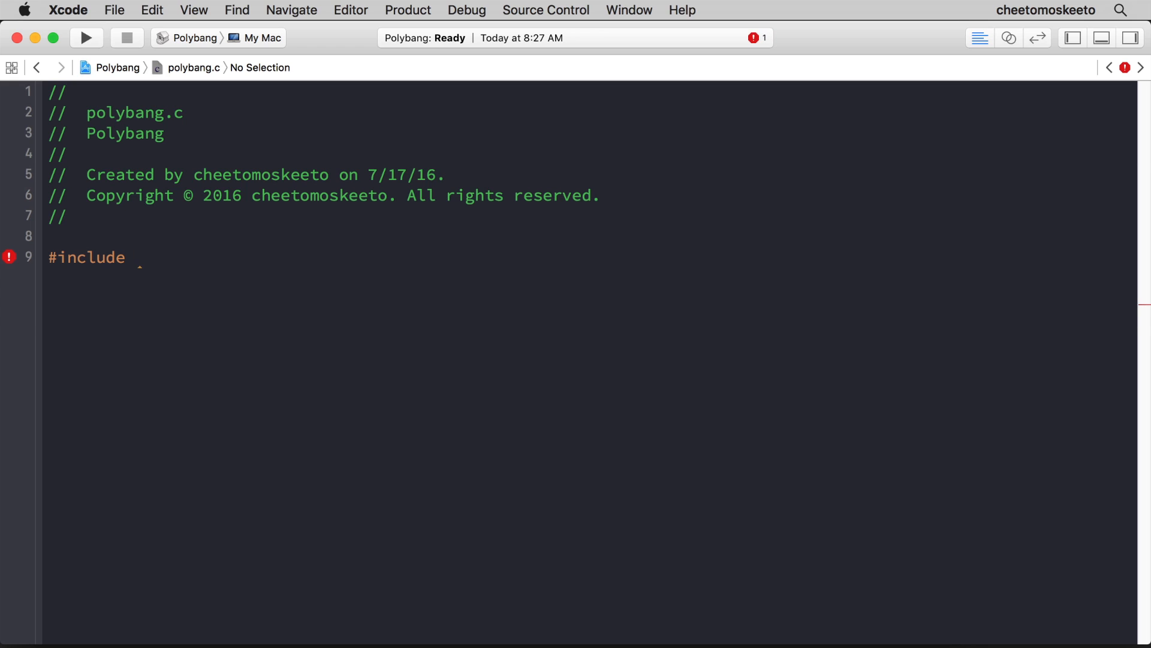
text(")
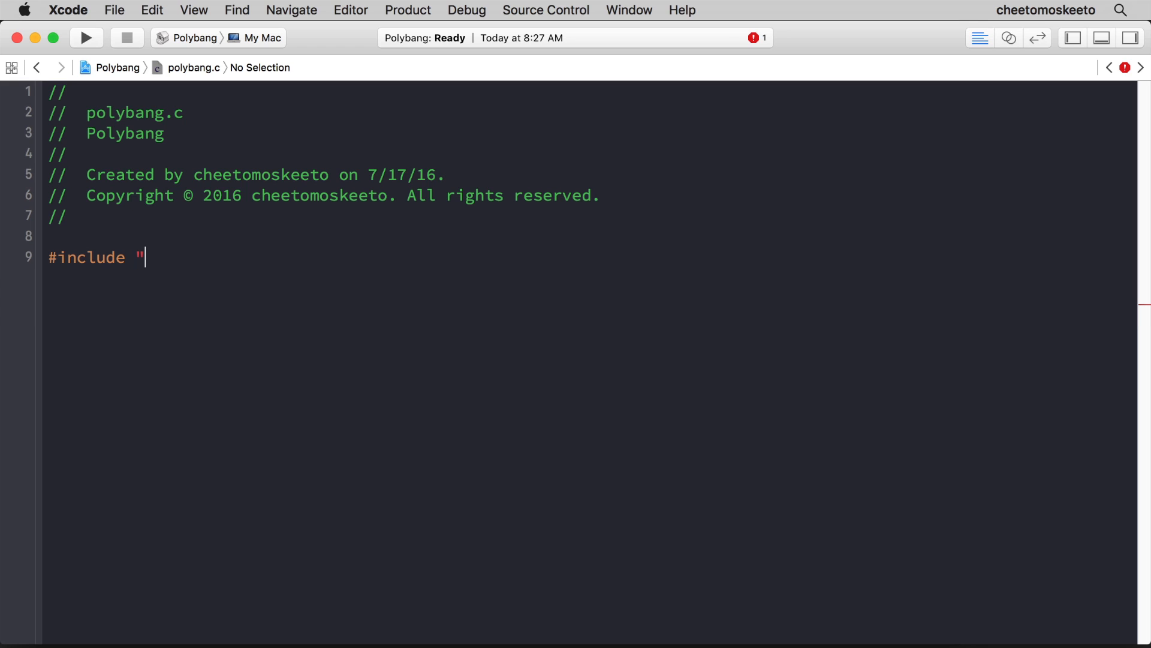
text(m_pd.h)
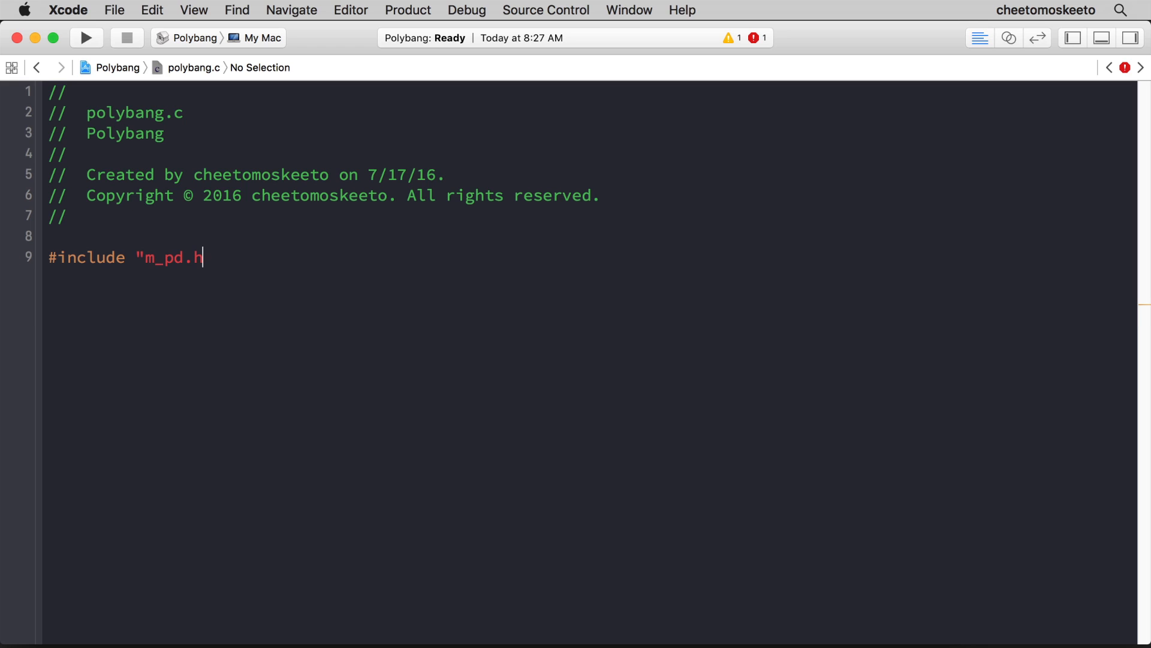
text(")
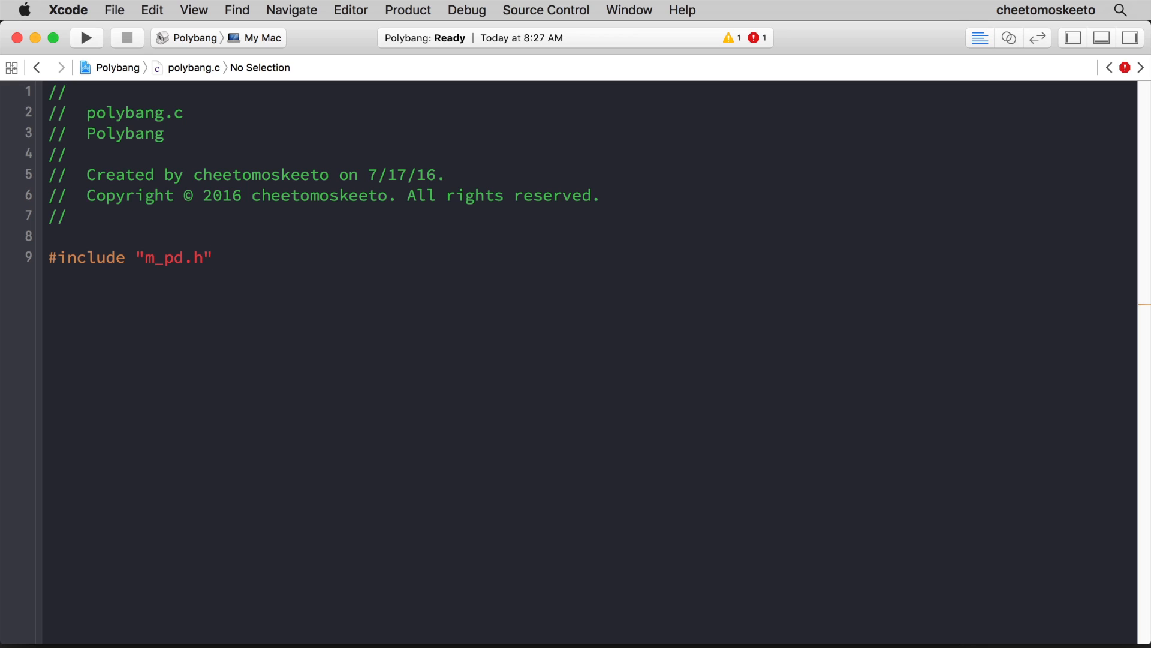
click(213, 258)
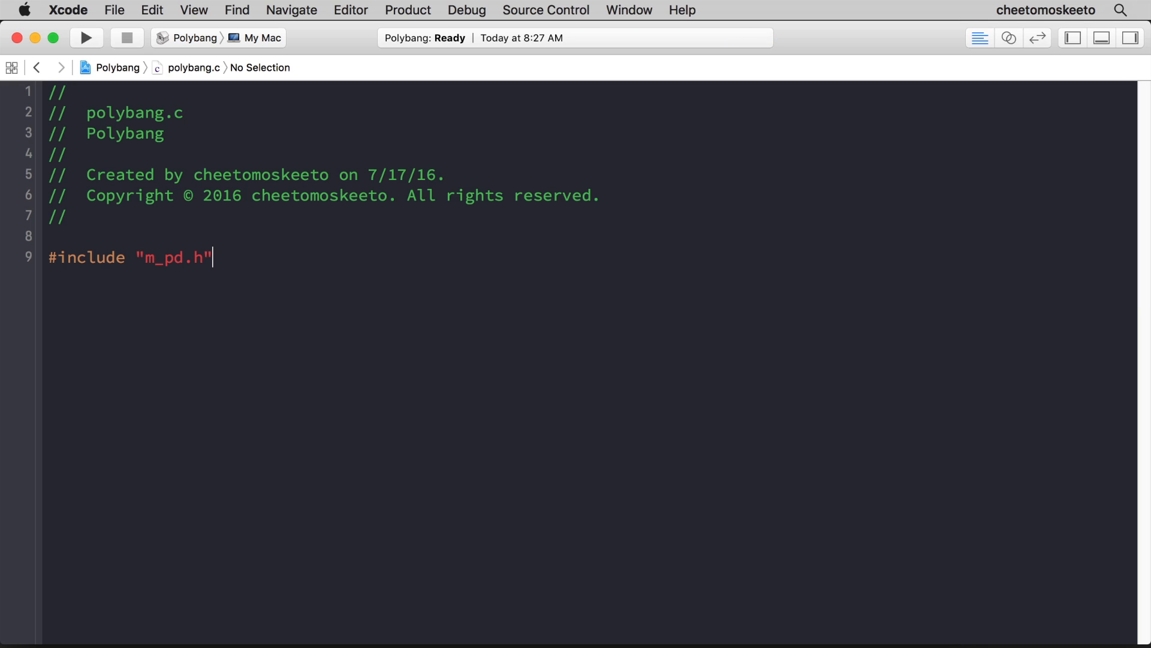
- Declare static t_class *polybang_class; on line 11
text(s)
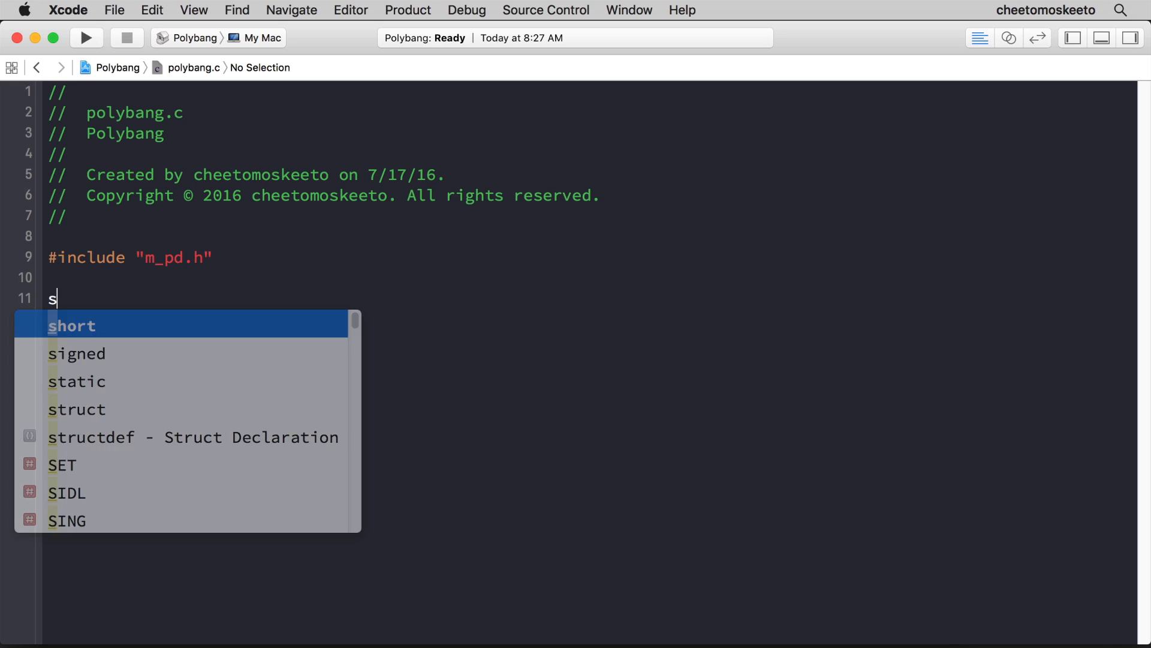
text(tatic t_class *)
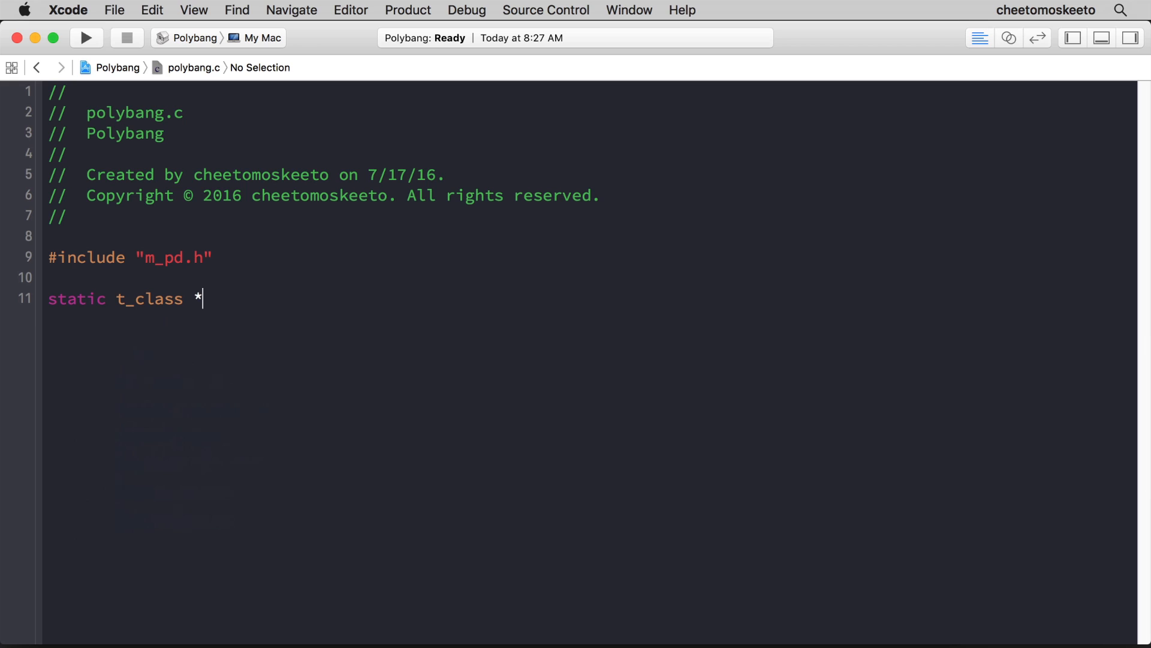
text(polybang_)
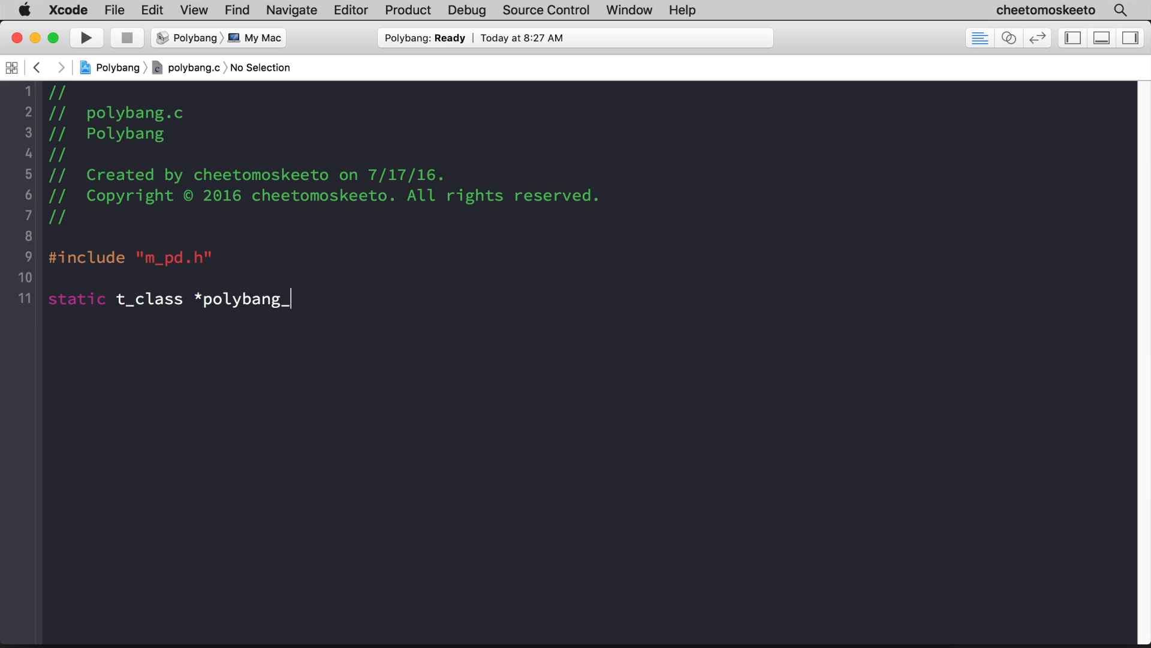
text(class;)
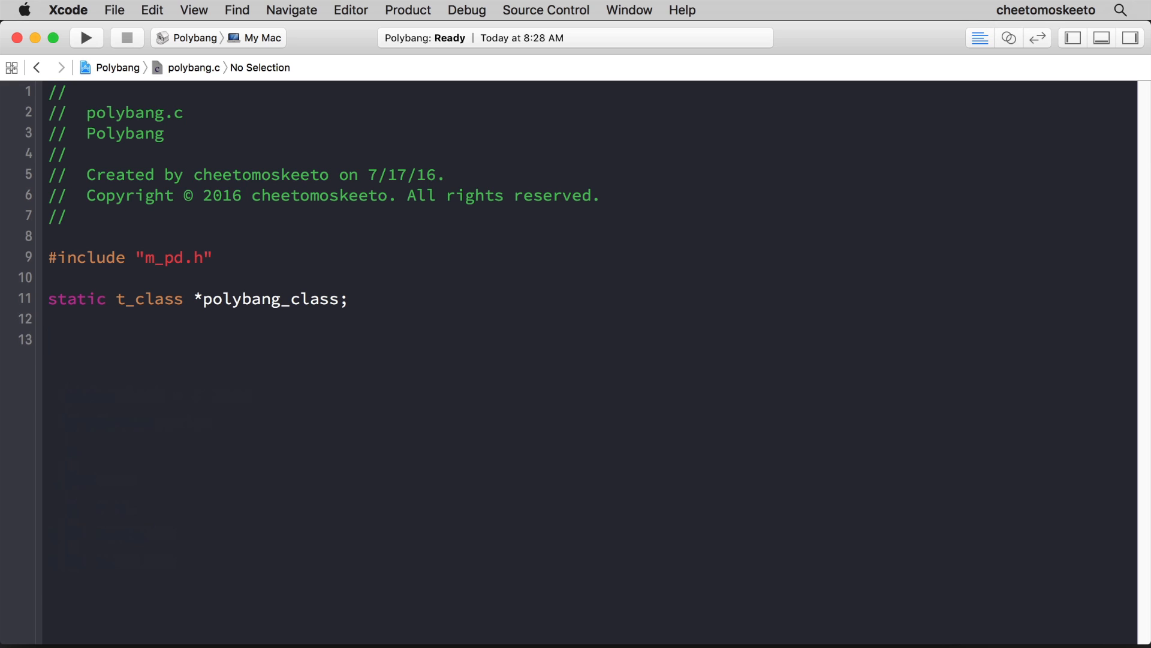
- Type typedef struct _polybang { } t_polybang; across lines 13–15
text(typedef struct _poly)
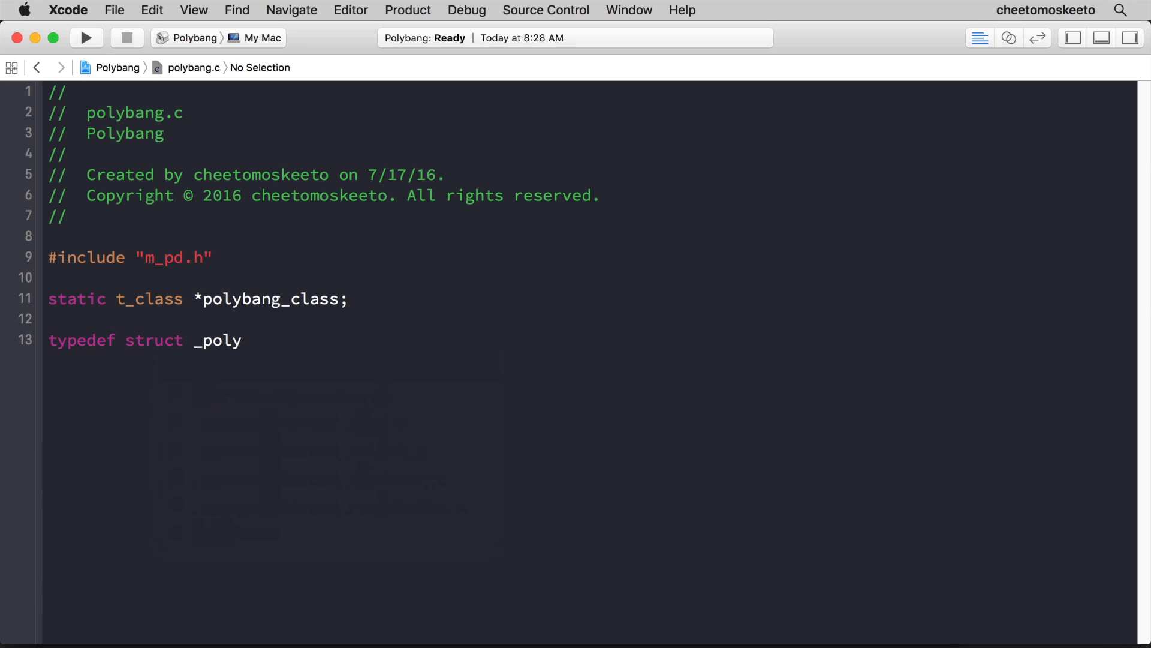
text(bang)
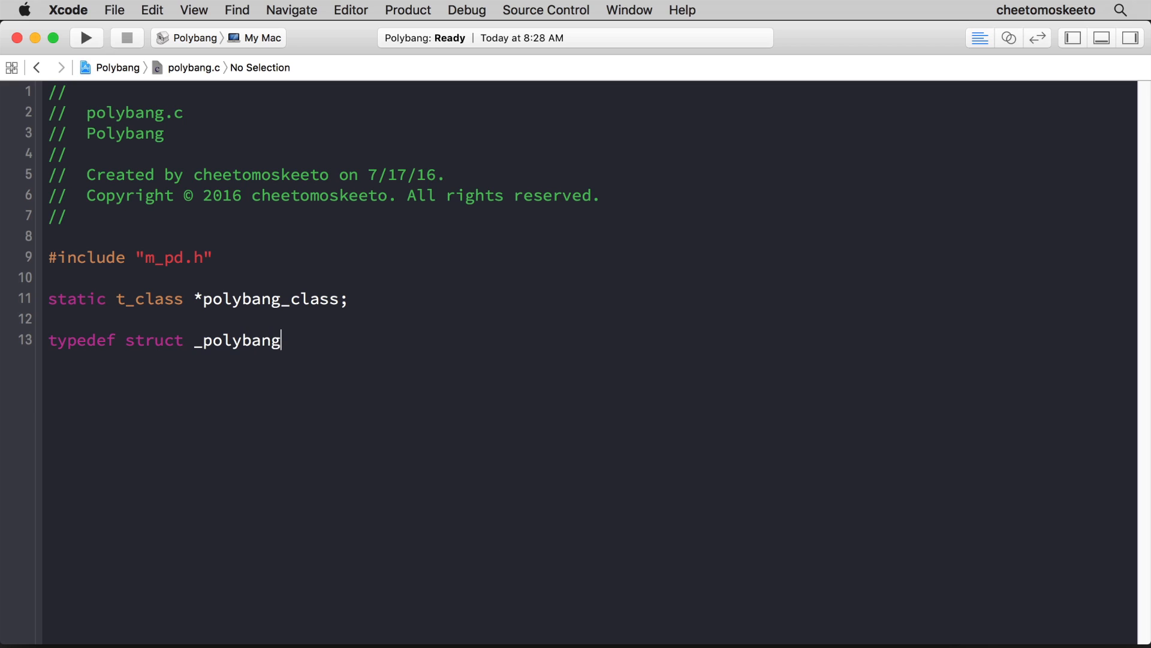
text({)
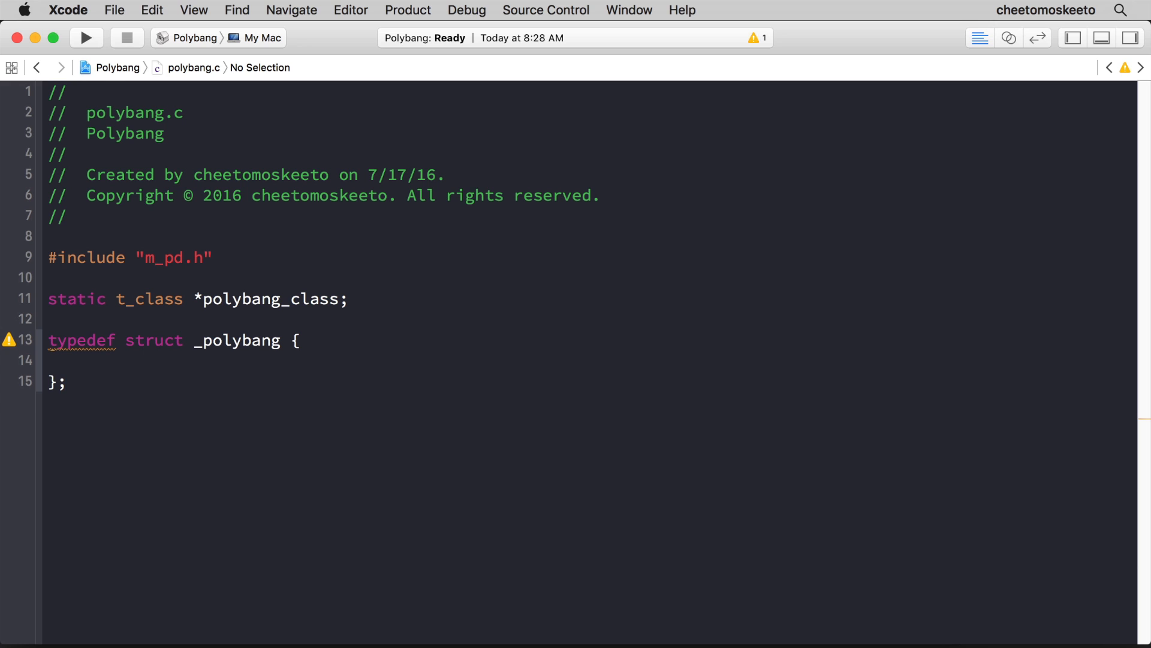
text(t_polybang)
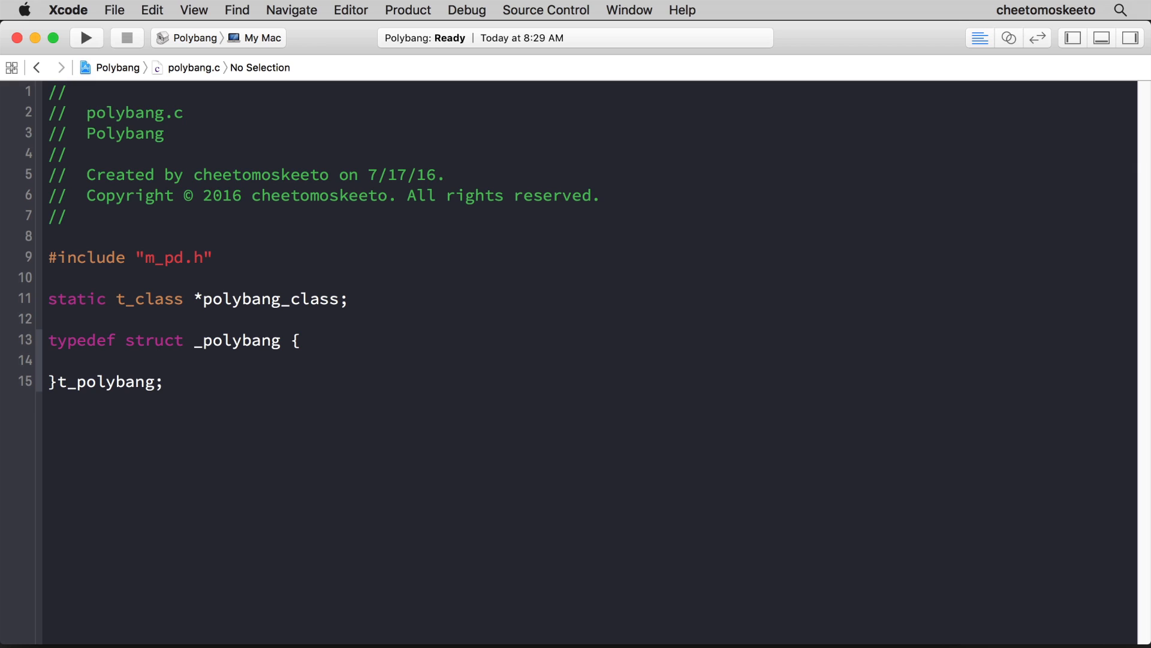
click(152, 382)
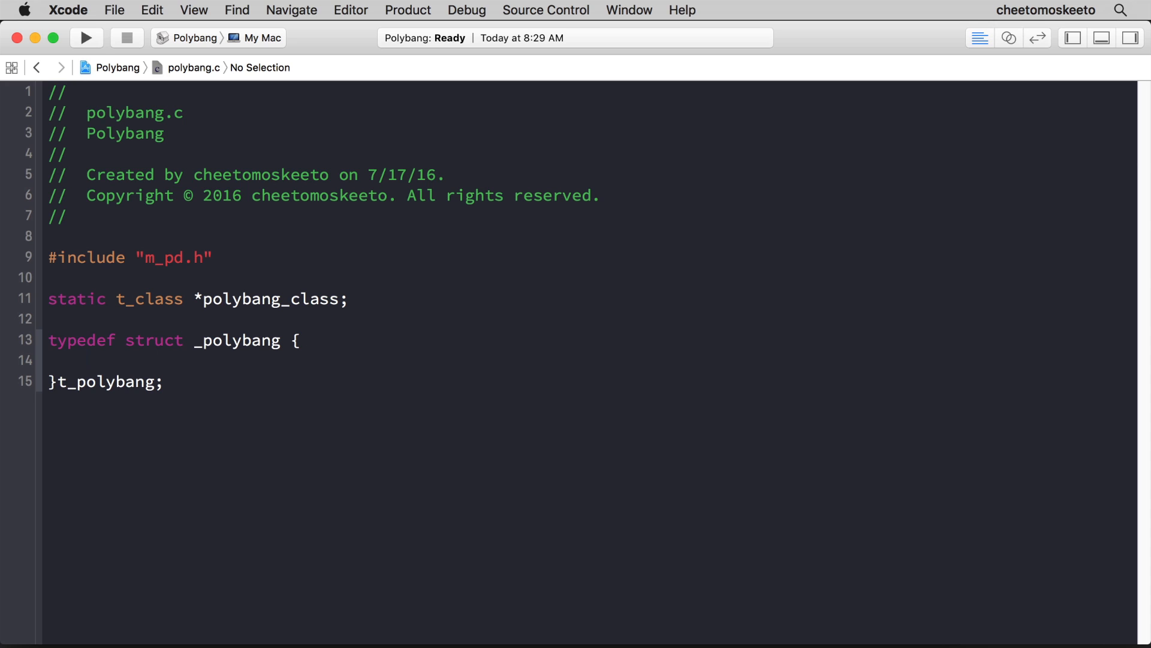
- Add a t_object x_obj; member to the polybang struct
text(t_object)
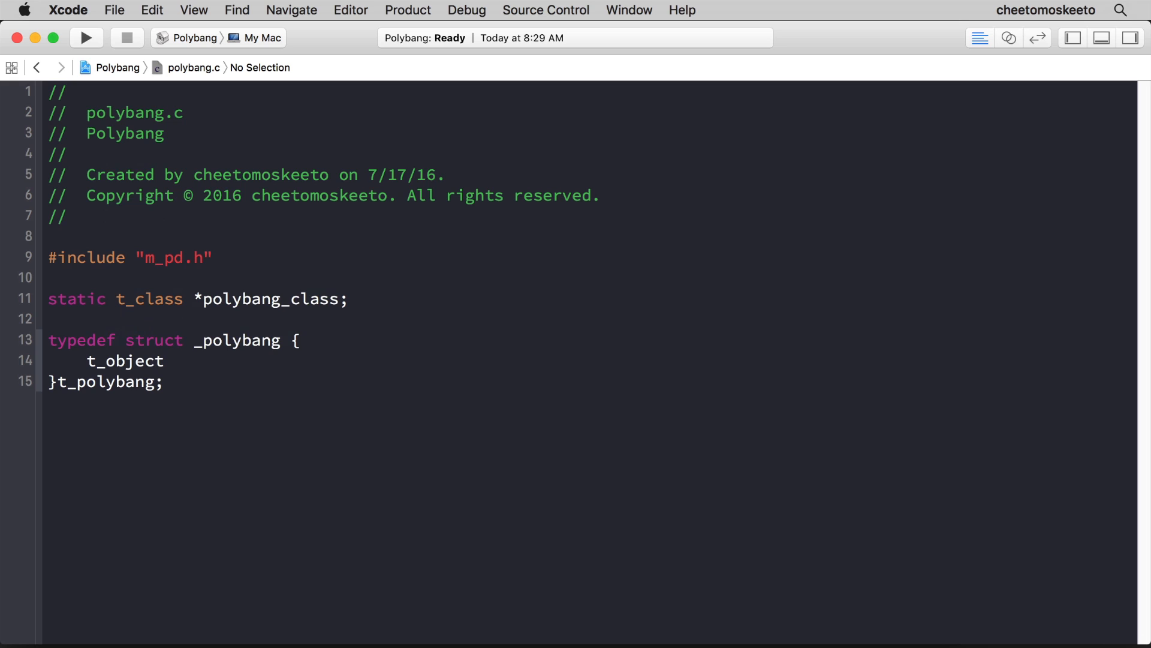
click(205, 360)
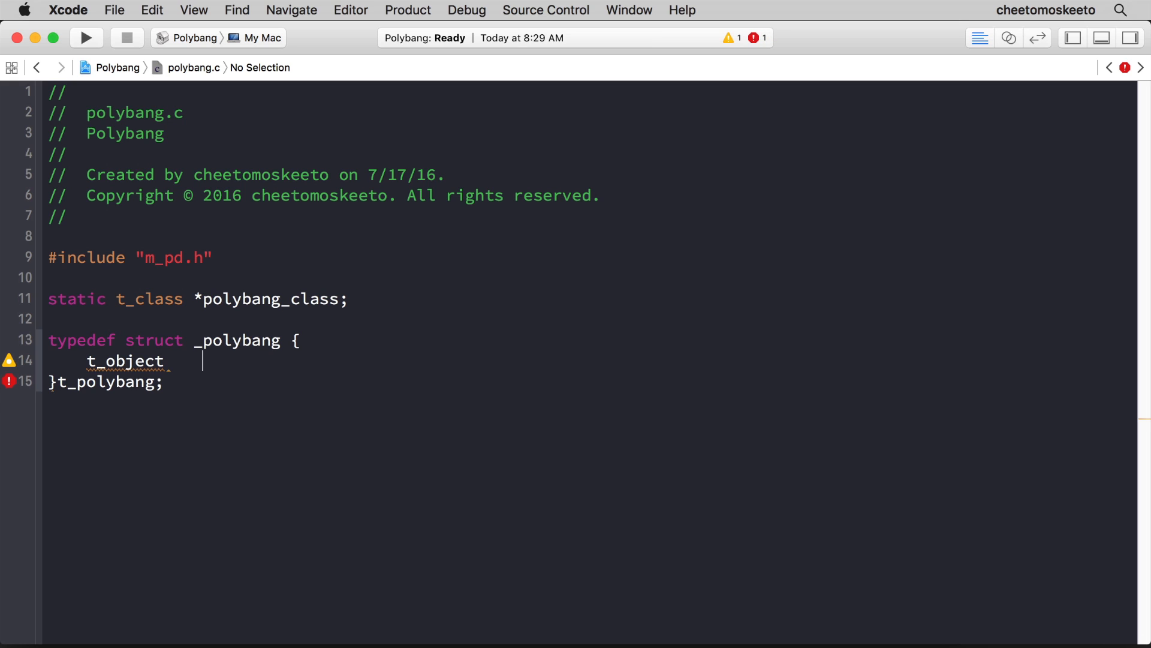
text(x_o)
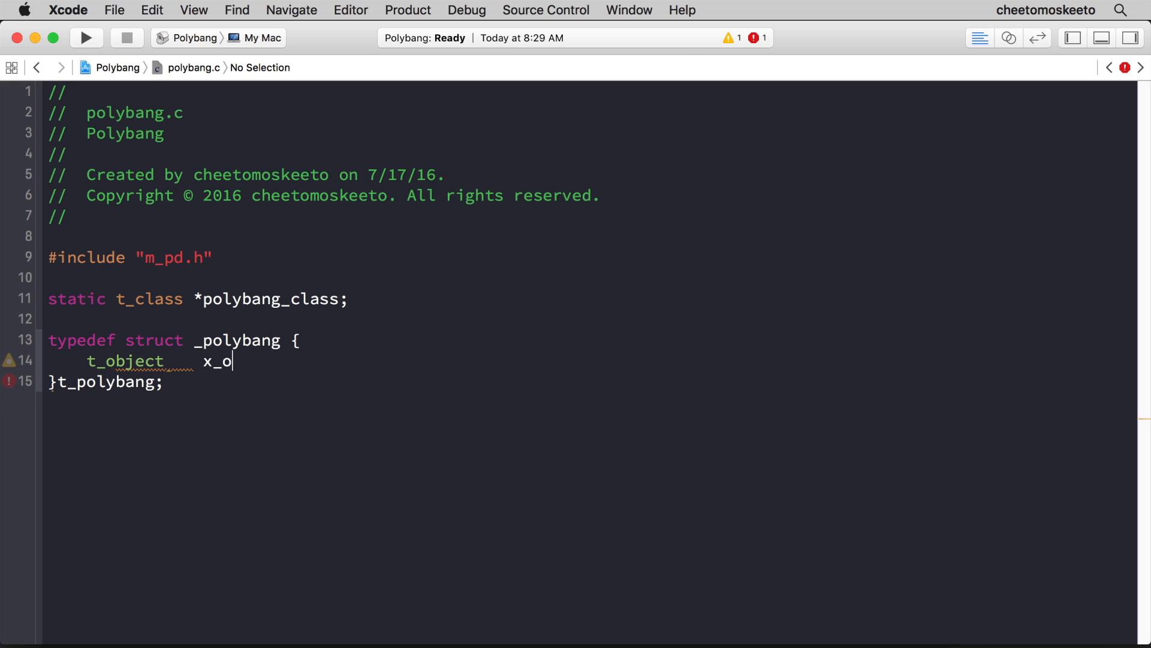
text(bj;)
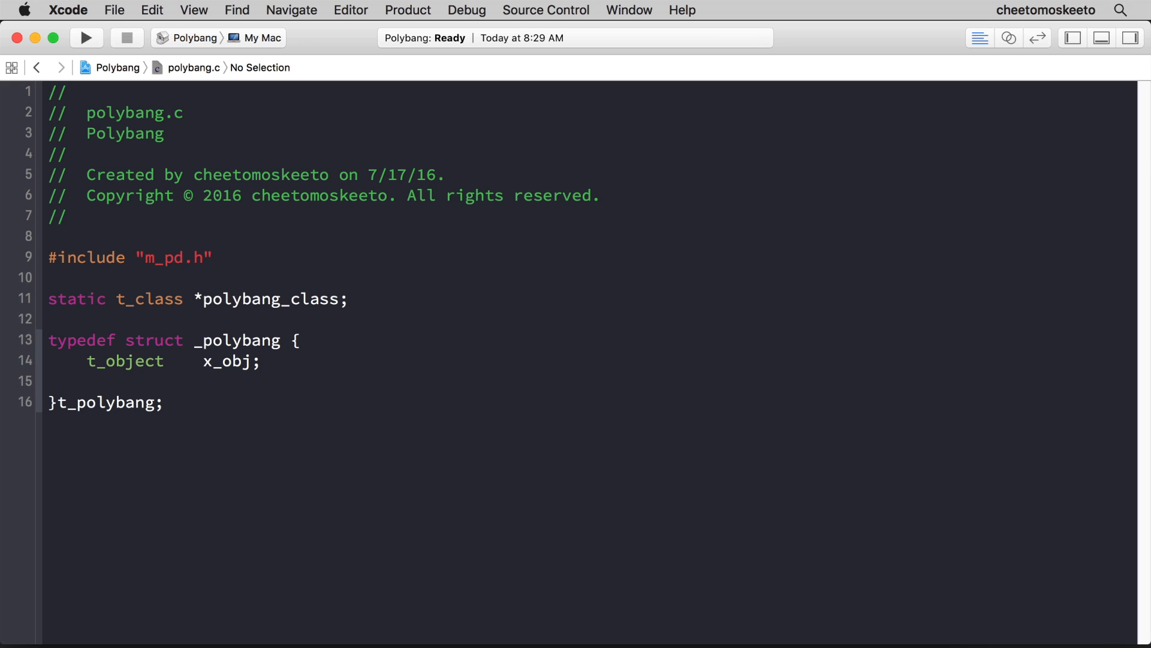
- Add t_int init_count, current_count; and open a blank line before the closing brace
text(t_int)
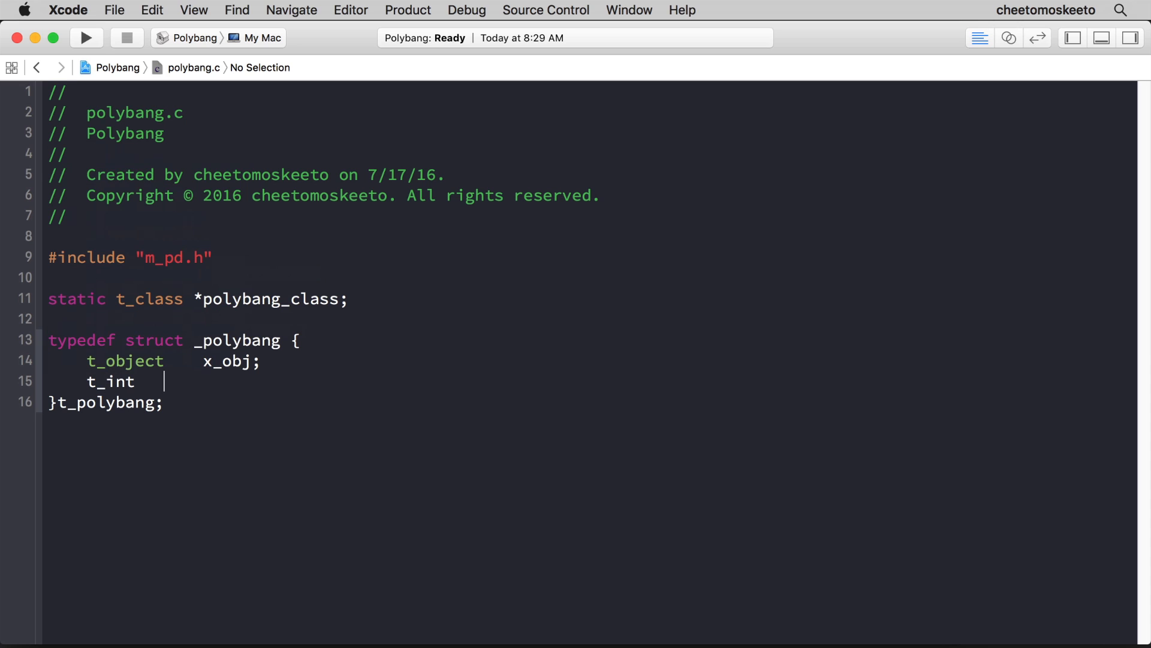
text(init_)
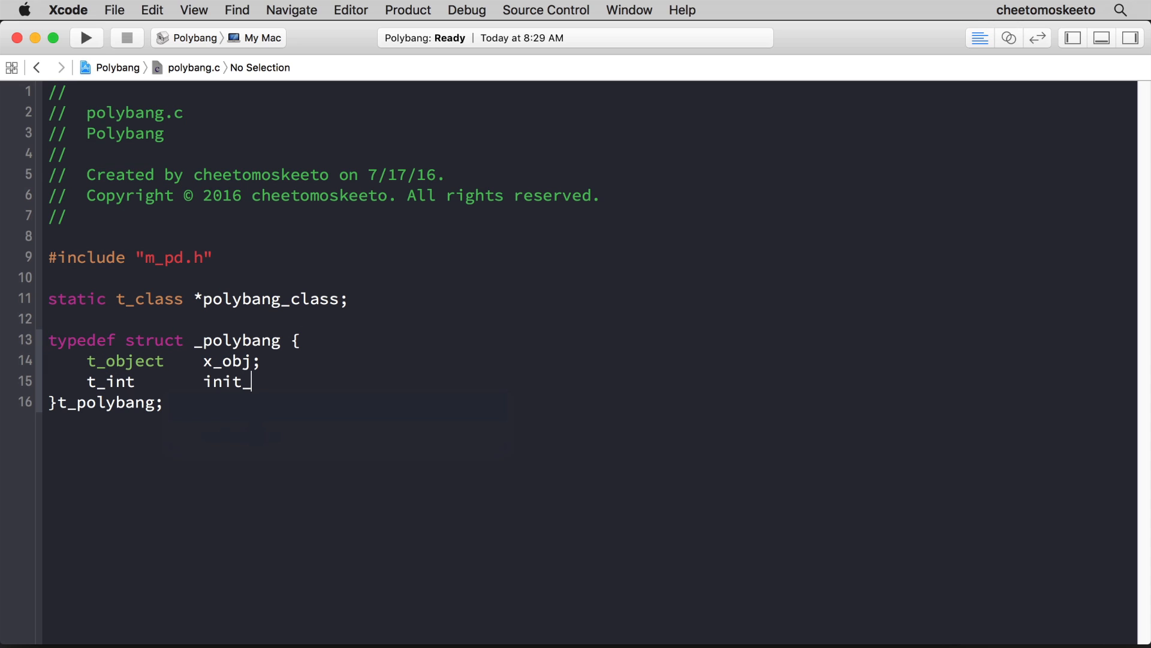
text(count, curre)
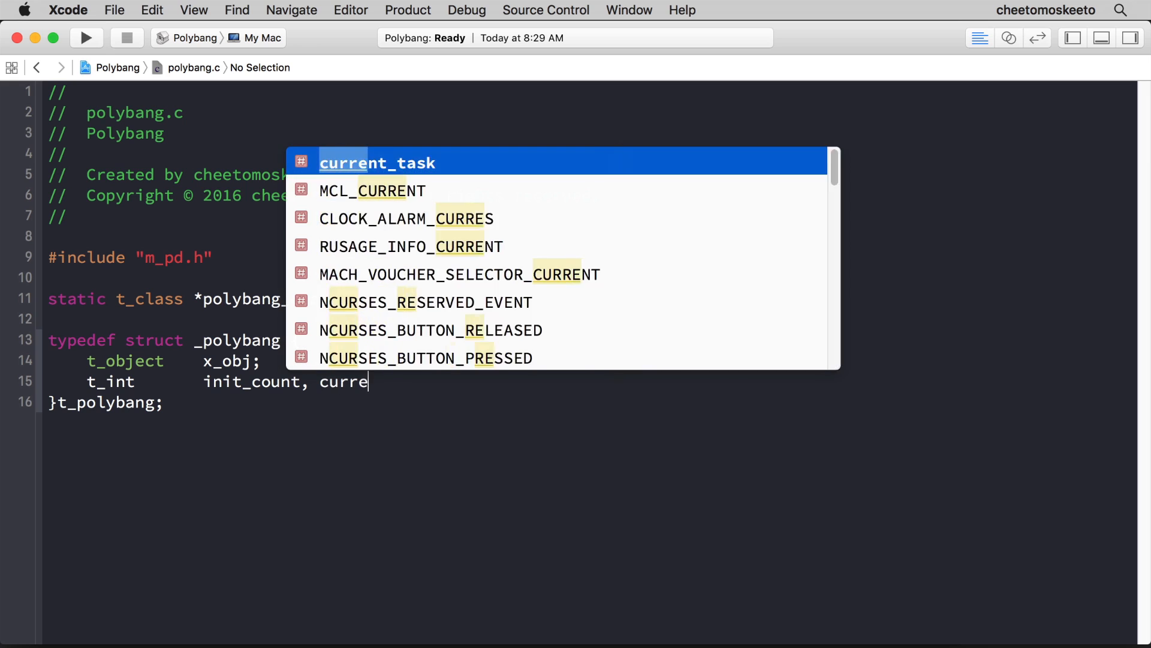
text(nt_cout)
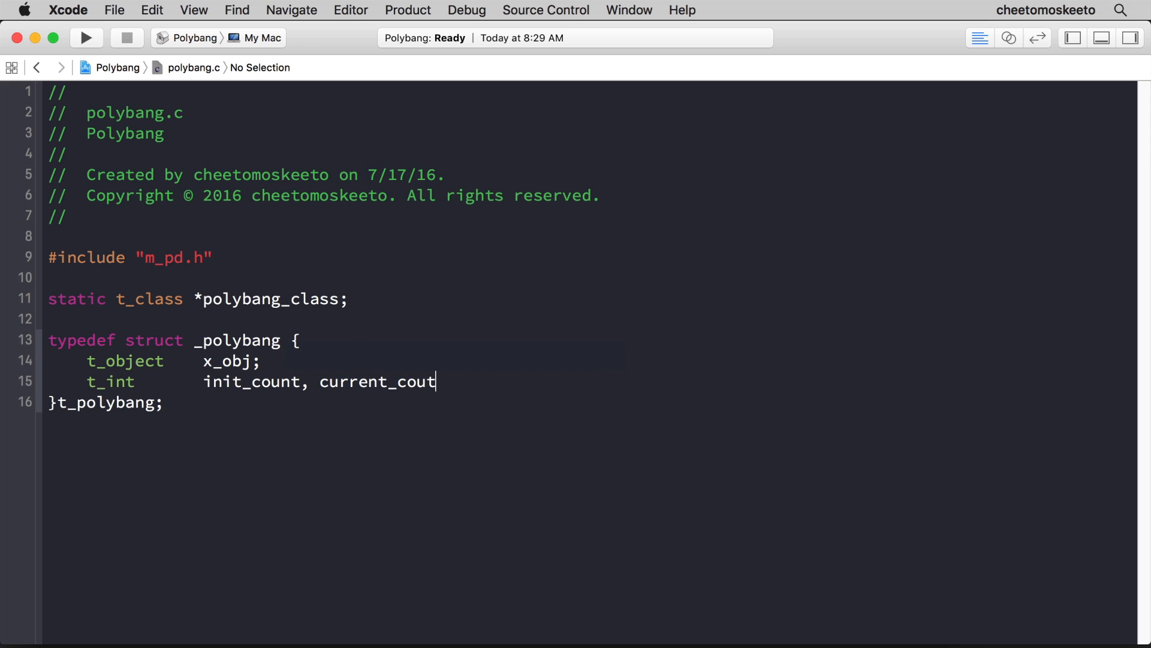
text(nt;)
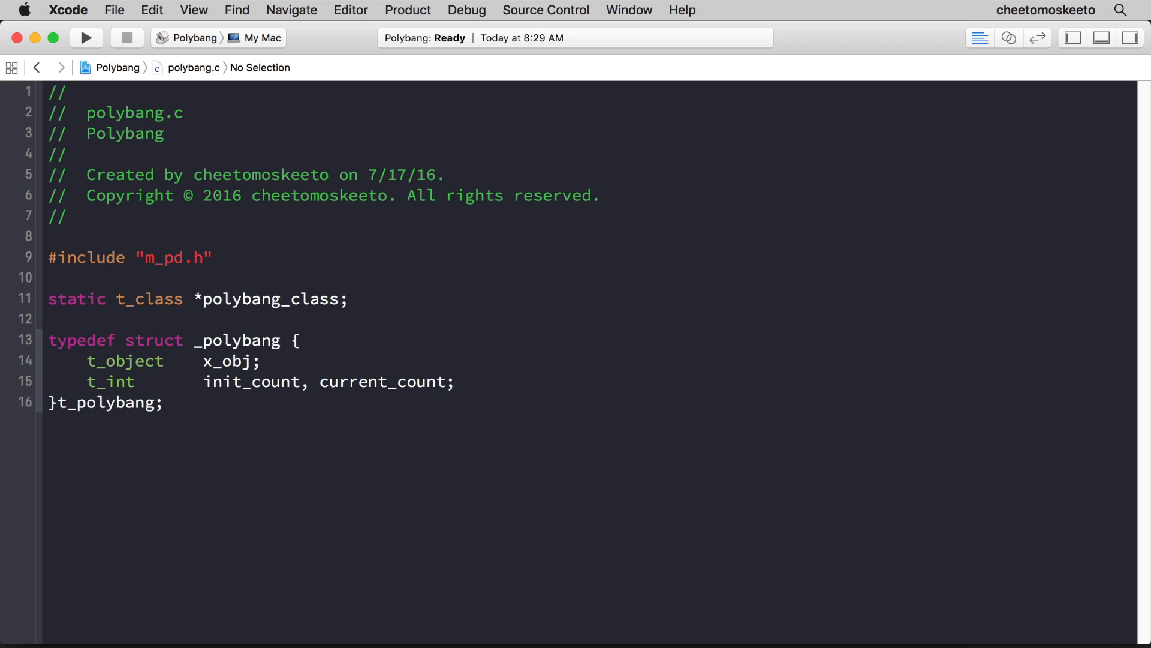
click(455, 381)
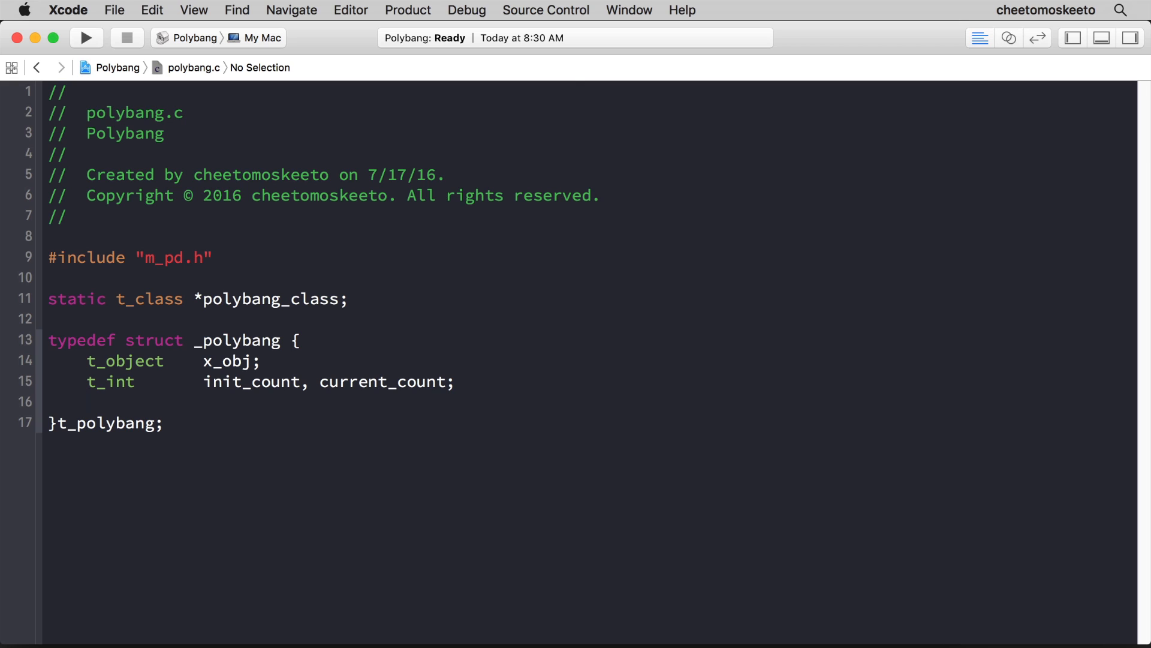
- Declare t_int mod_A, mod_B; in the struct and place the cursor below it
text(t_int       mo)
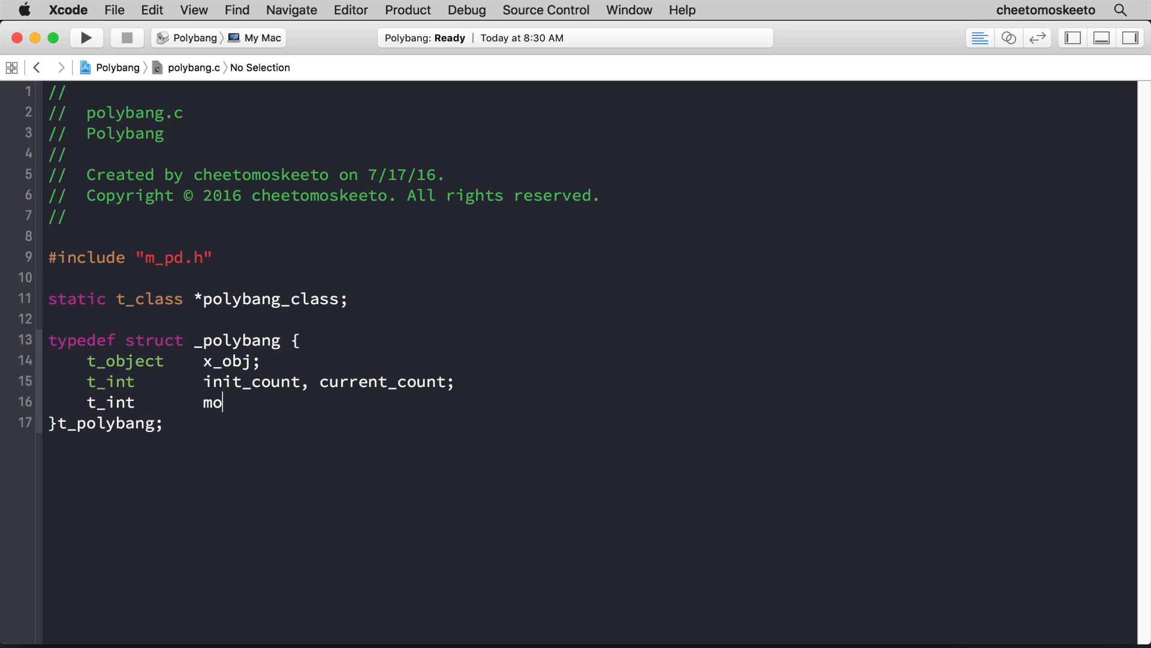
text(d_A, mod_B;)
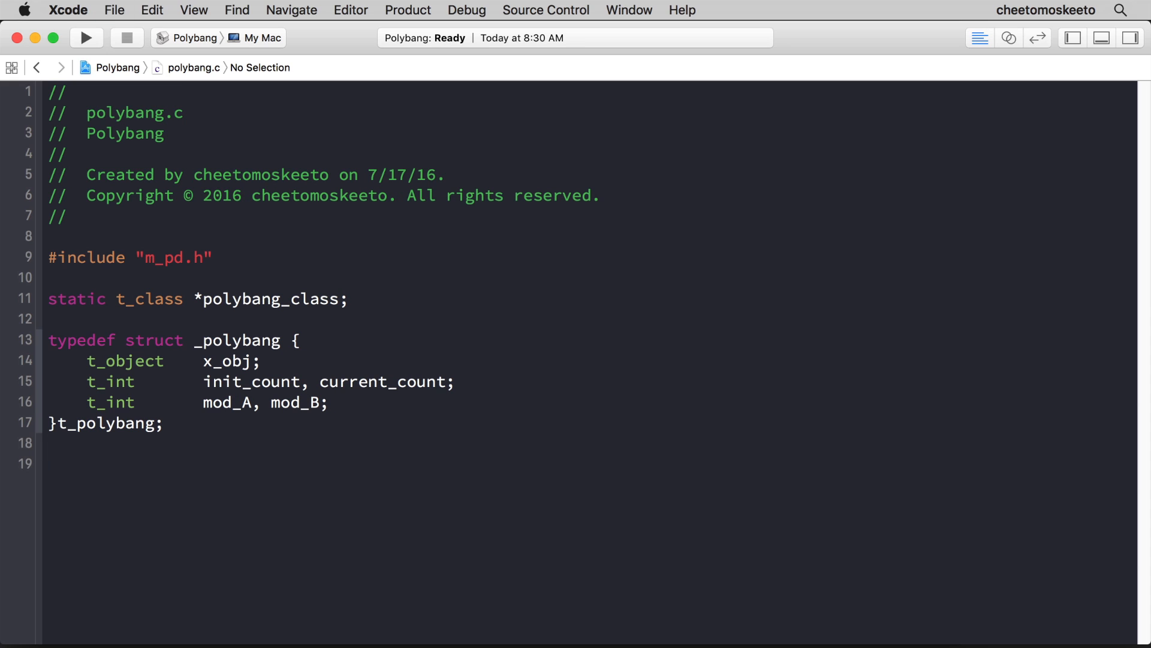
click(52, 463)
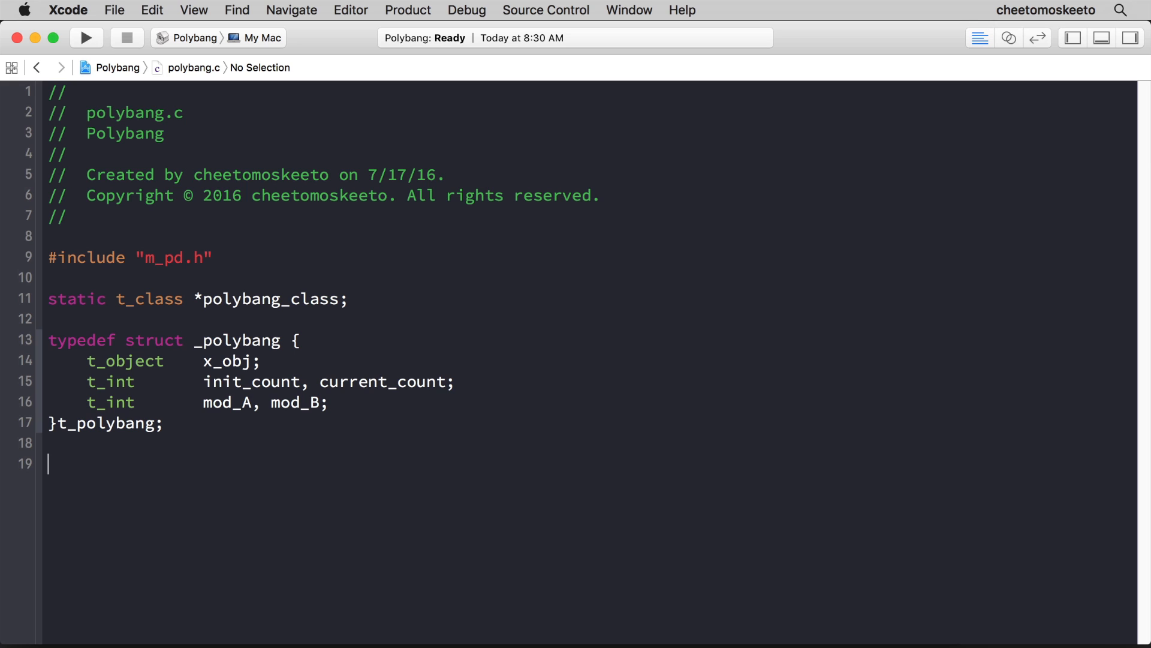
- Write the signature void *polybang_new(void){ below the struct
text(void)
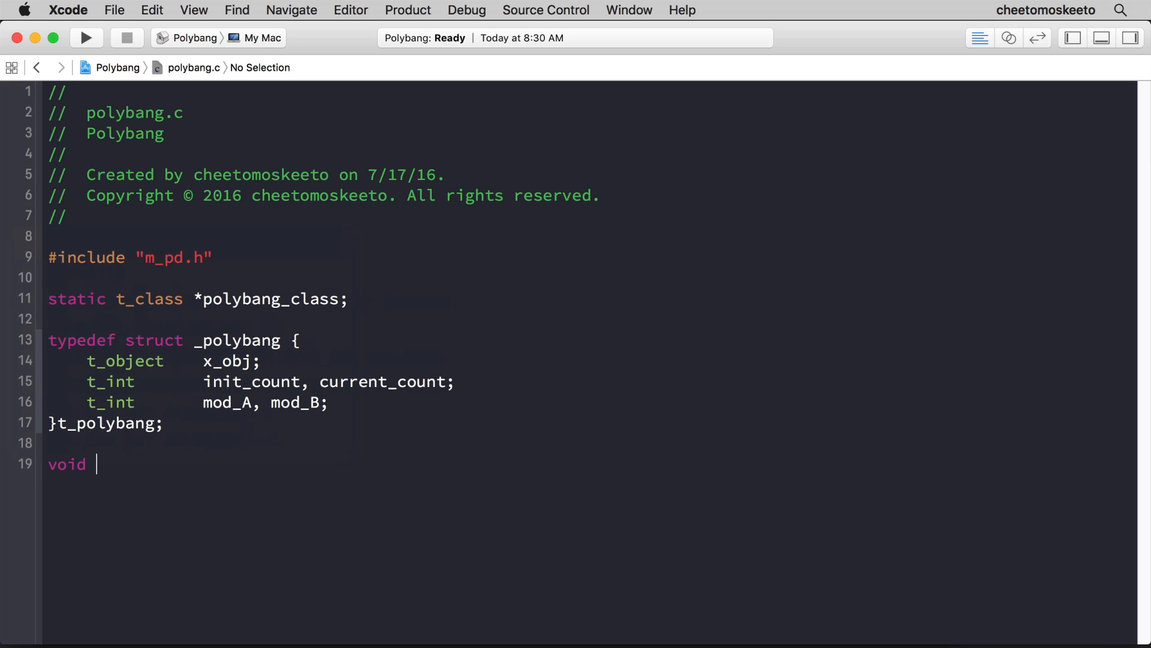
text(*p)
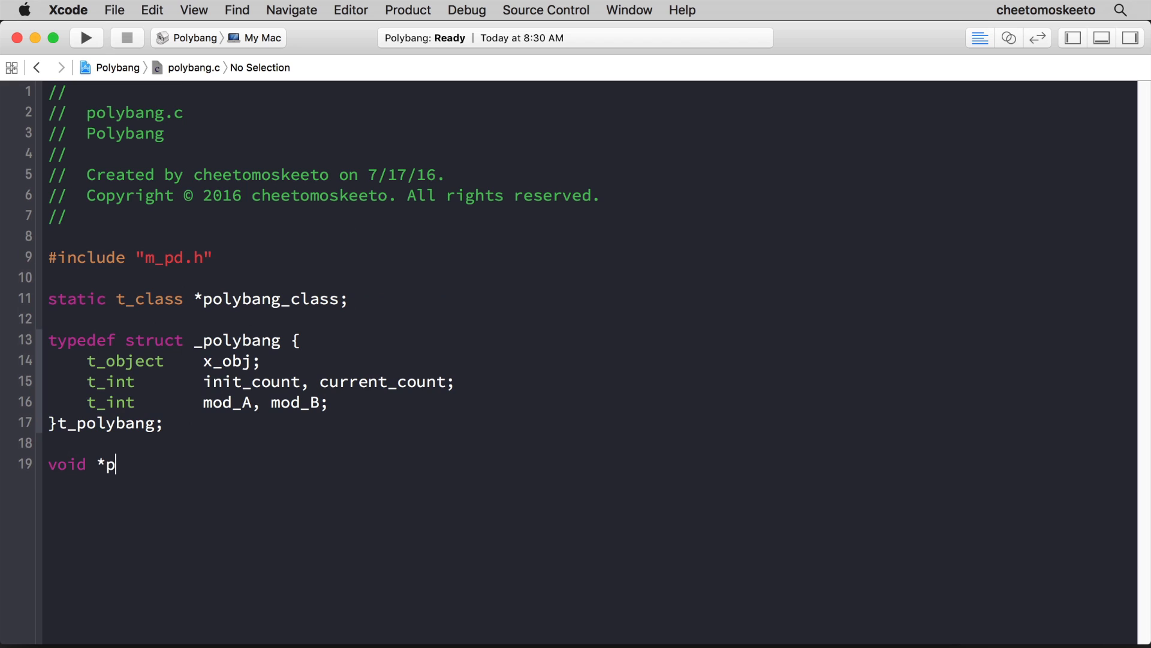
text(olybang_n)
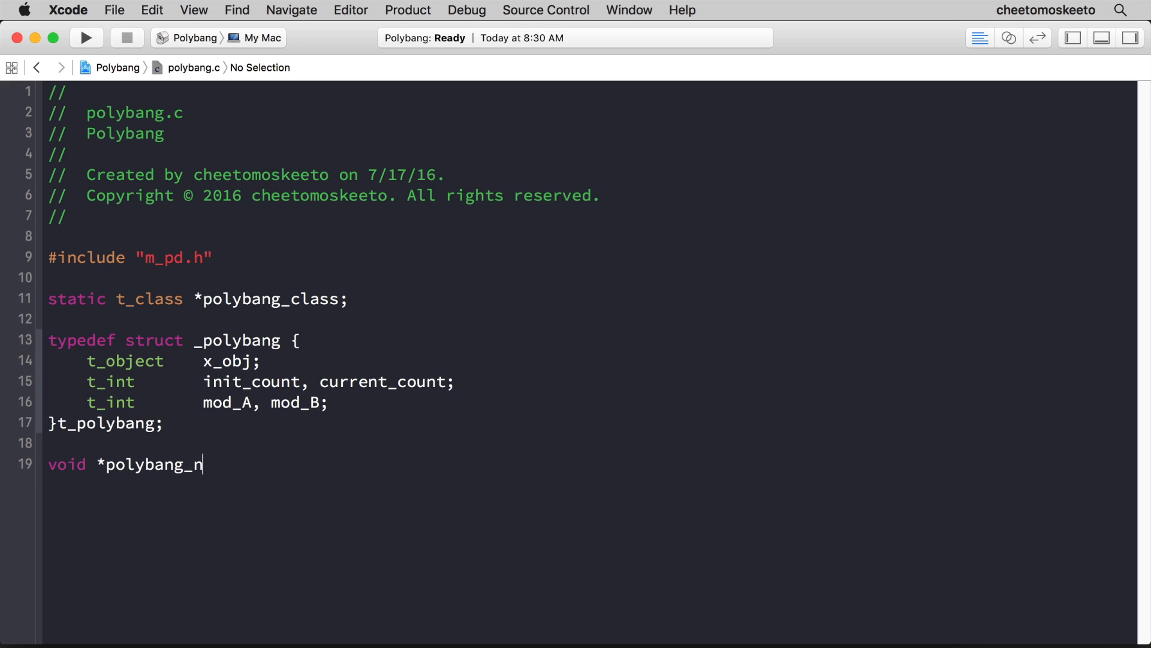
text(ew()
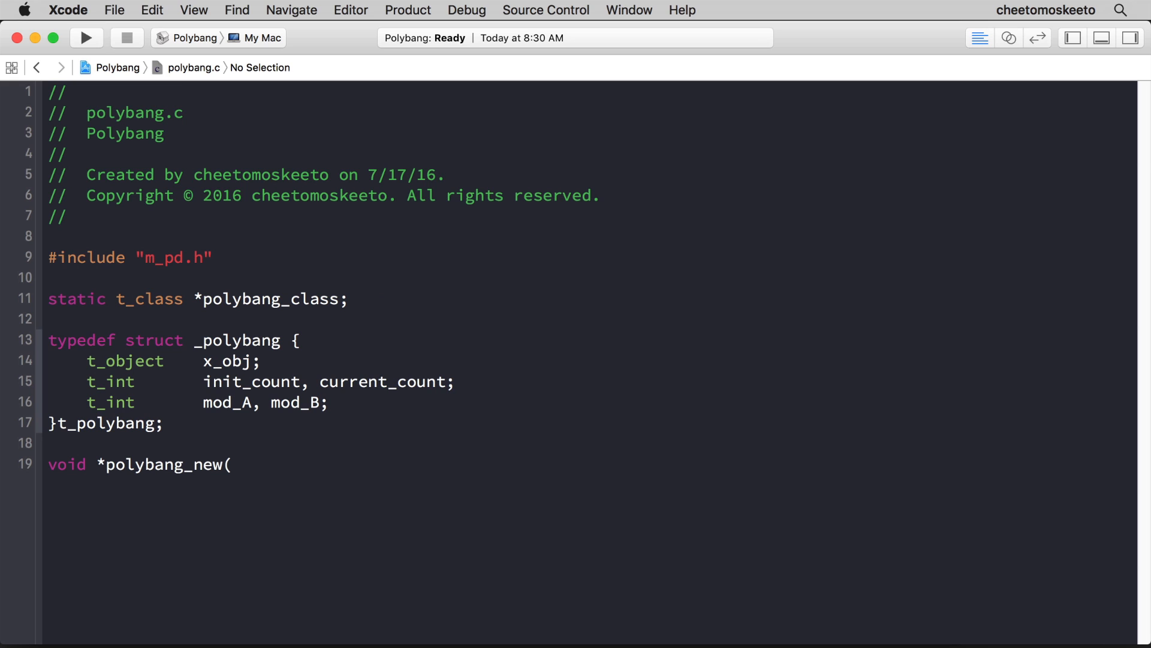
text(void){)
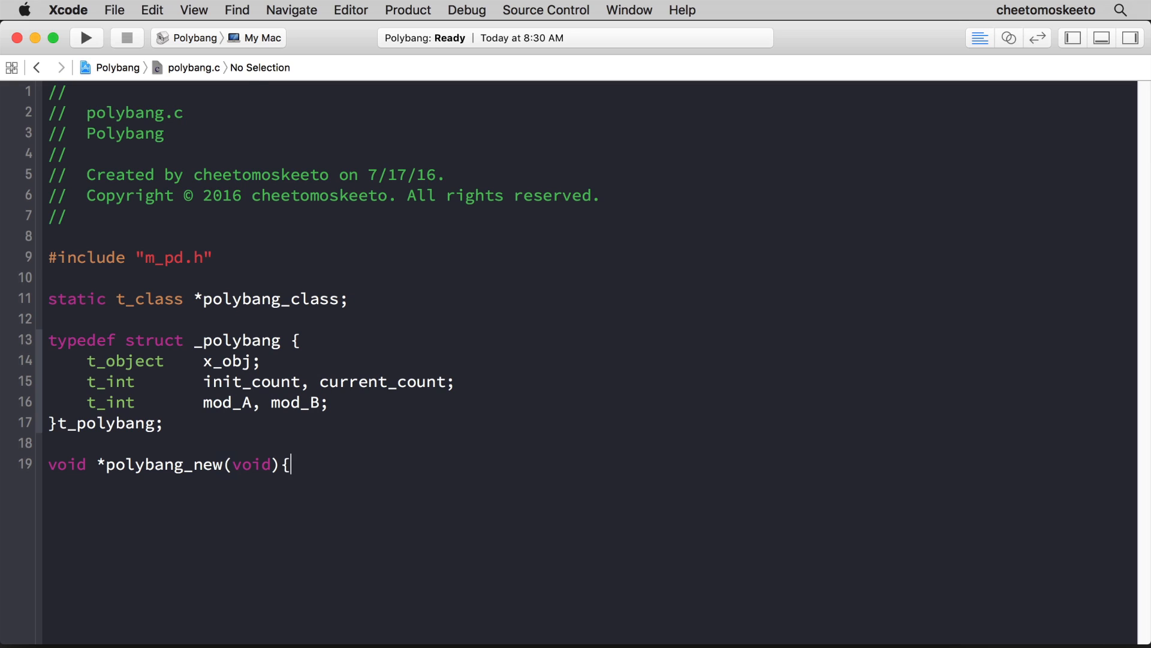
key(return)
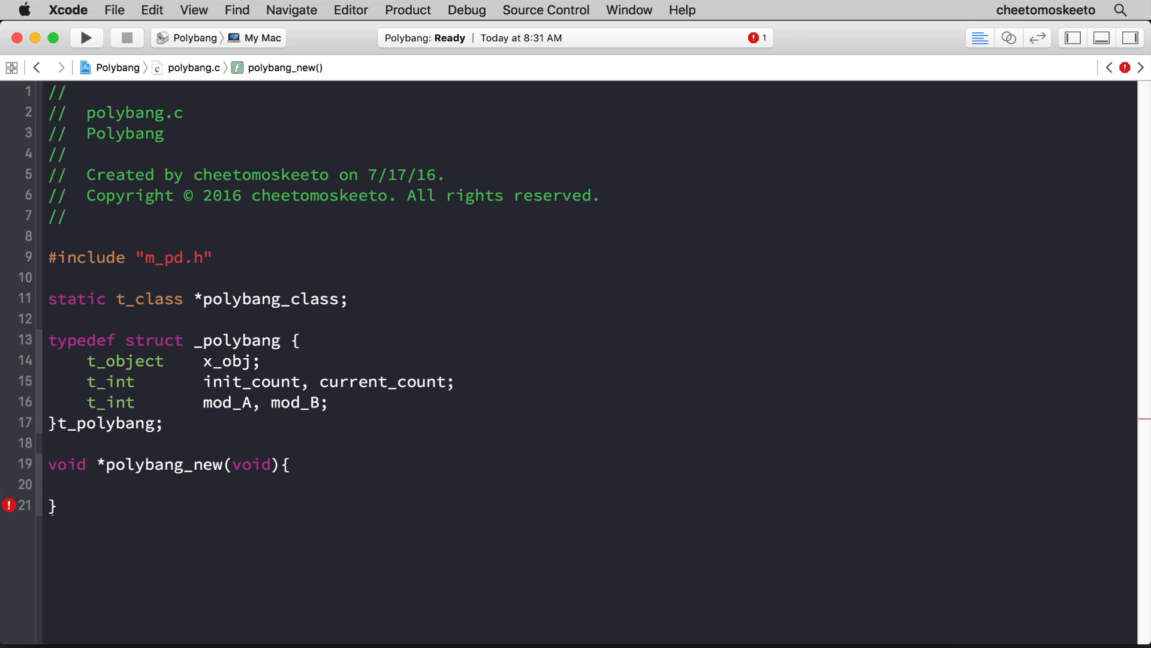
- Fill the body with t_polybang *x = (t_polybang *)pd_new(polybang_class); return (void *)x;
text(t_polybang)
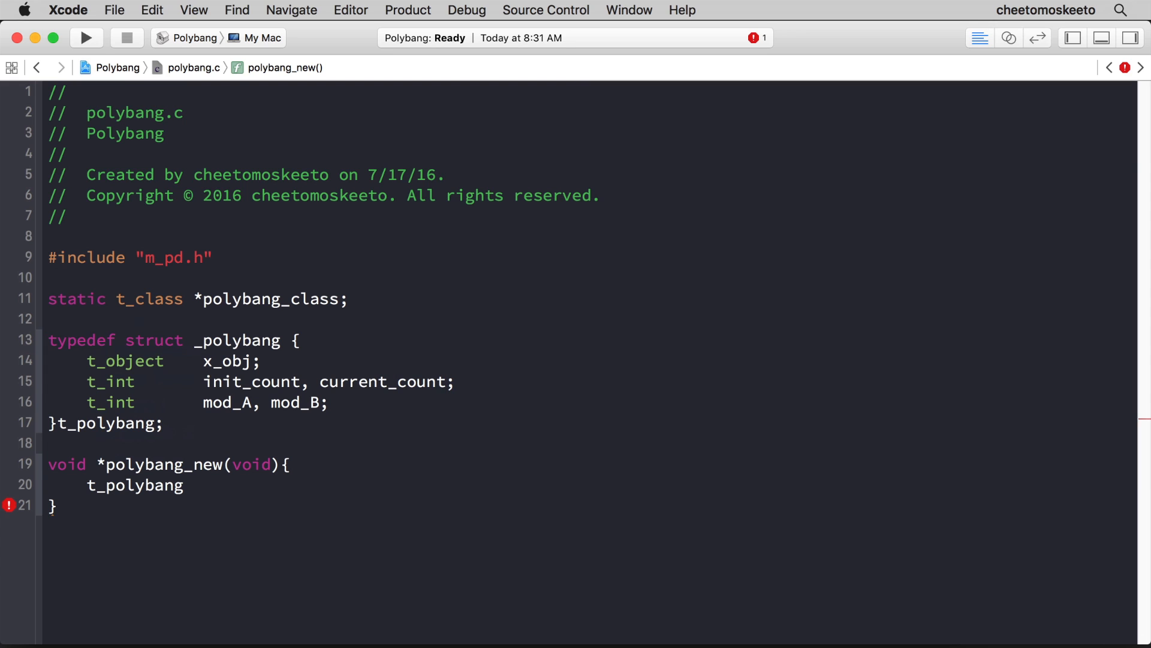
text(*x)
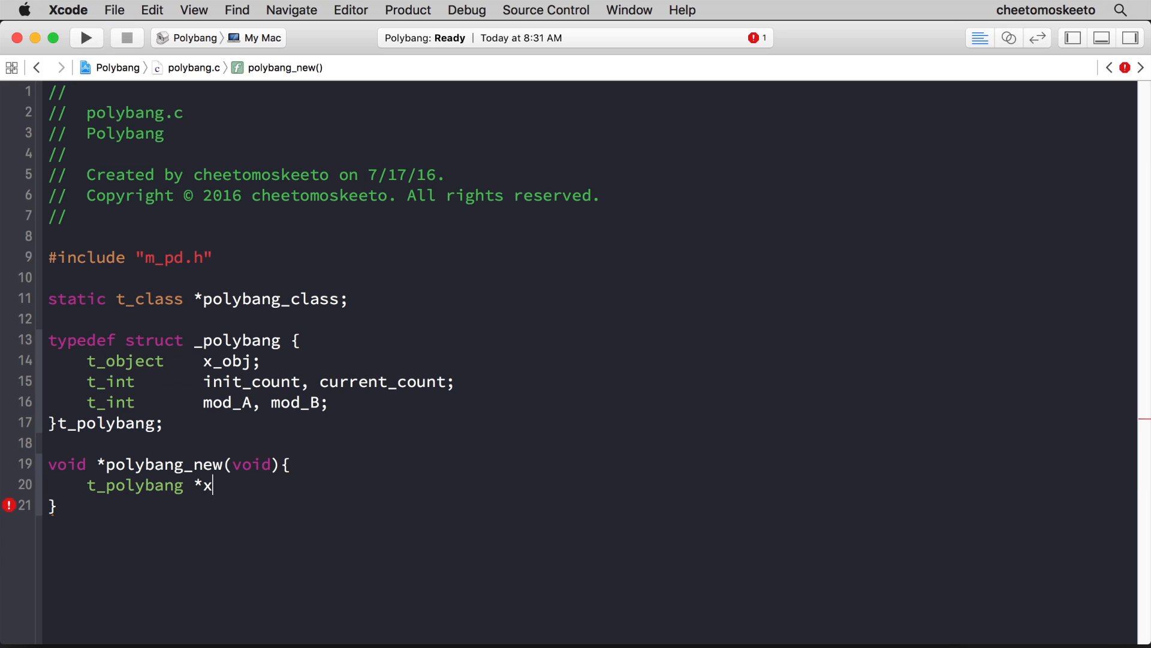
text(=)
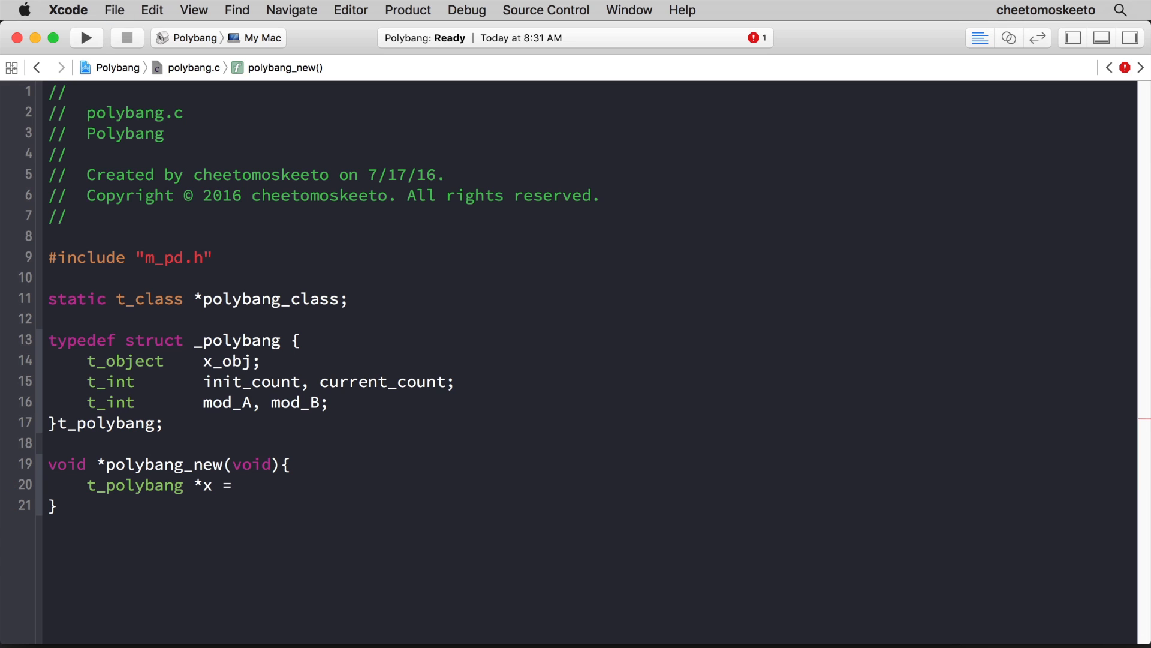
text(pd_new()
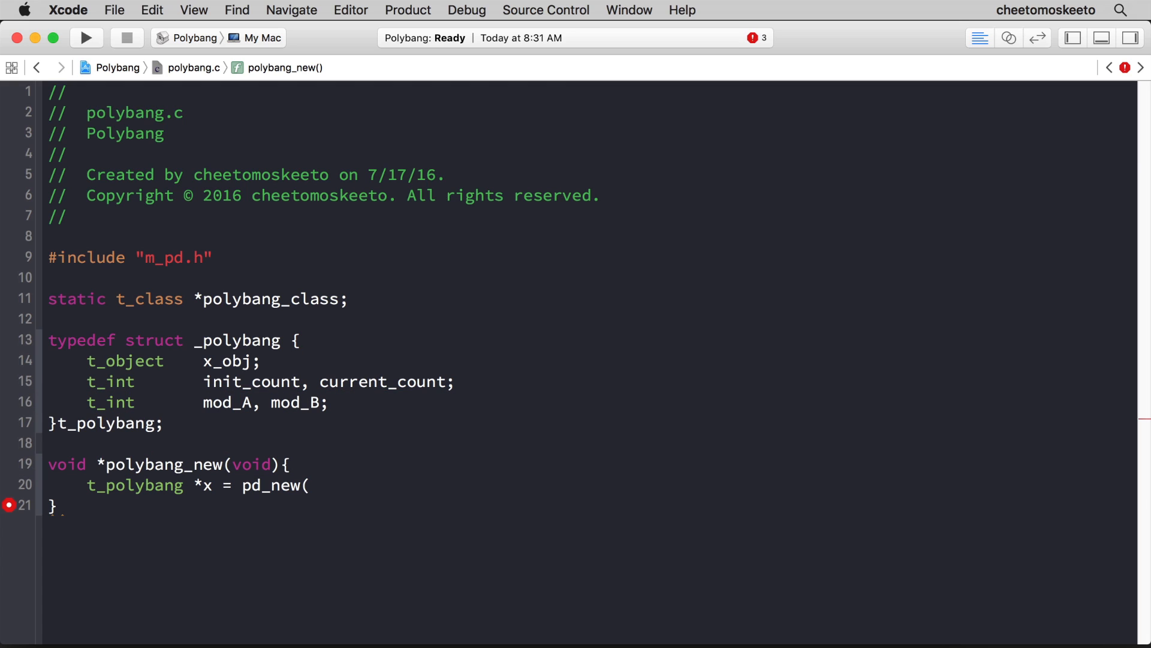
text(polybang_class);)
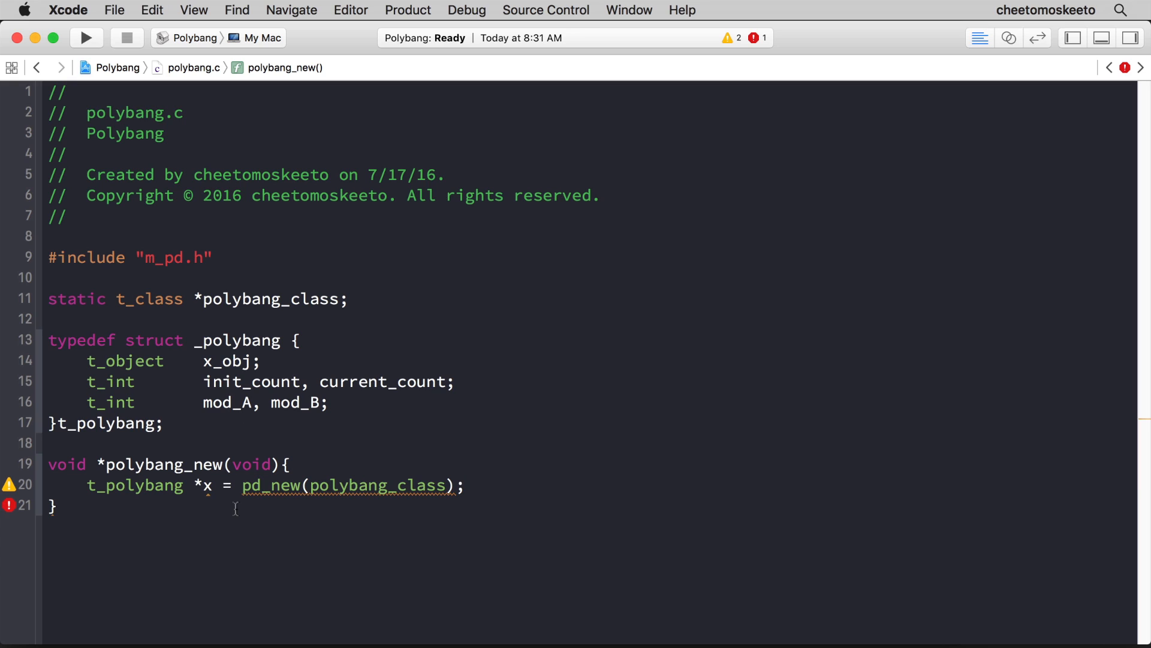
text(()
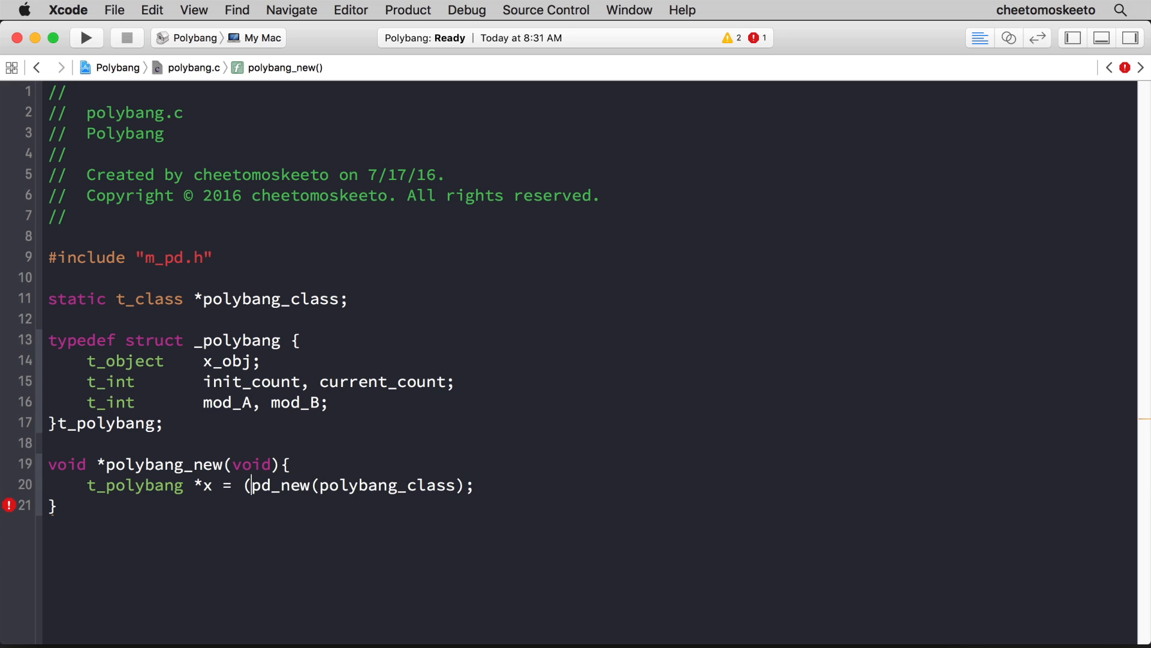
text(t_polybang *)
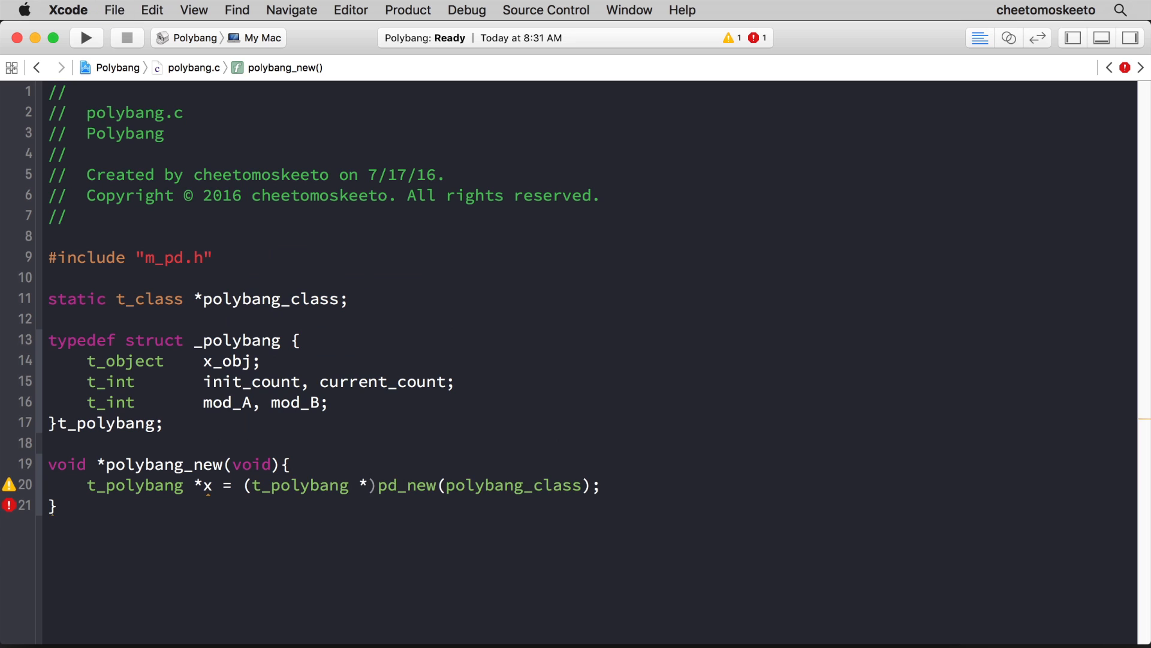
text(return (void *)x)
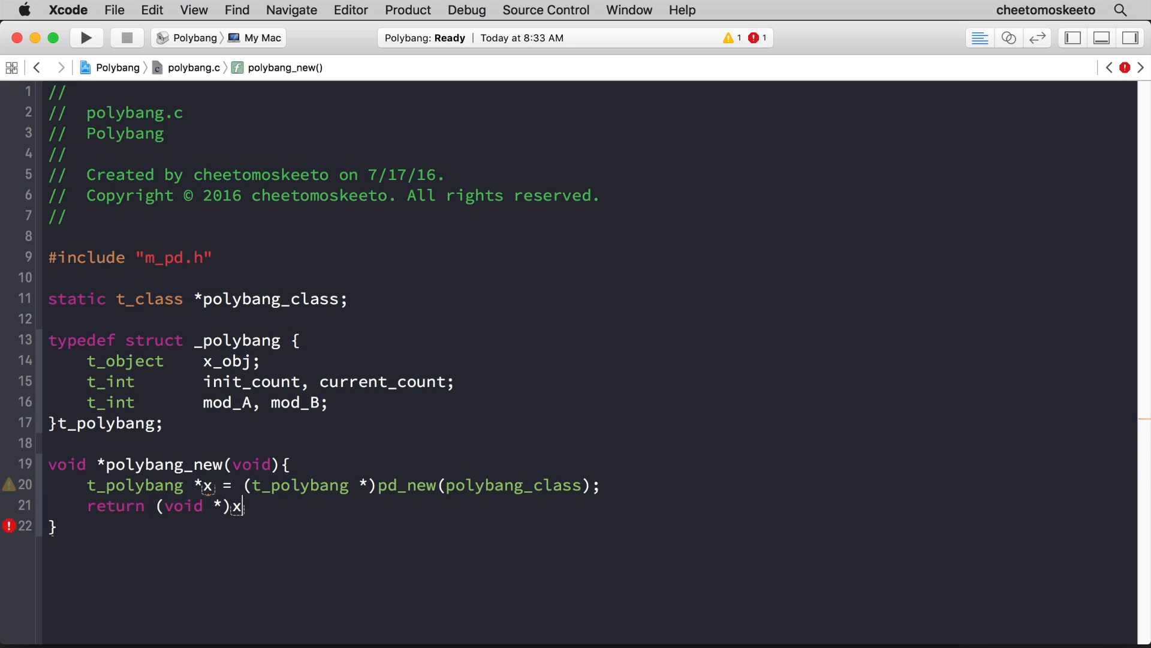
text(;)
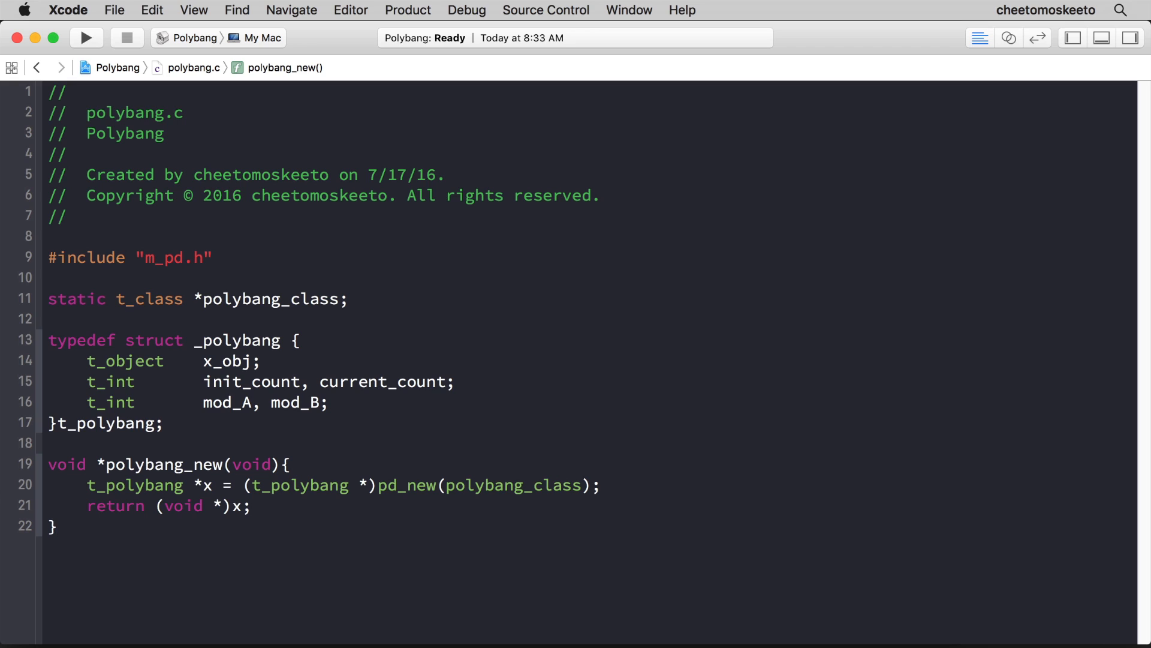
click(58, 527)
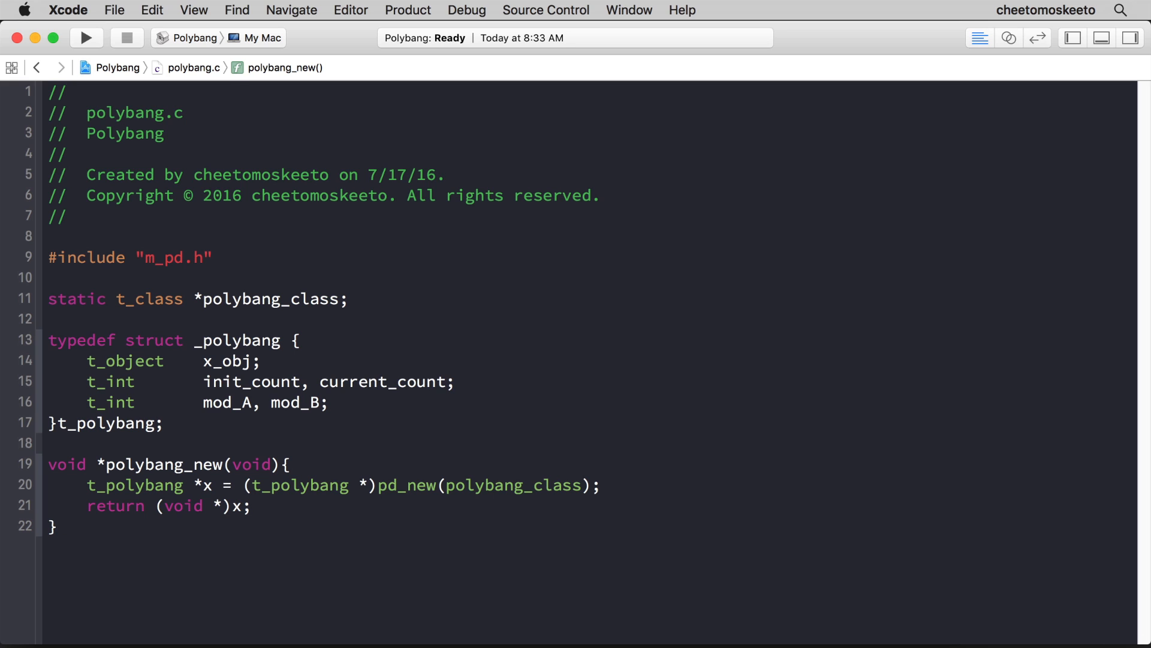
- Write void polybang_setup(void){ } and begin polybang_class = class_new( inside it
text(void polybang_s)
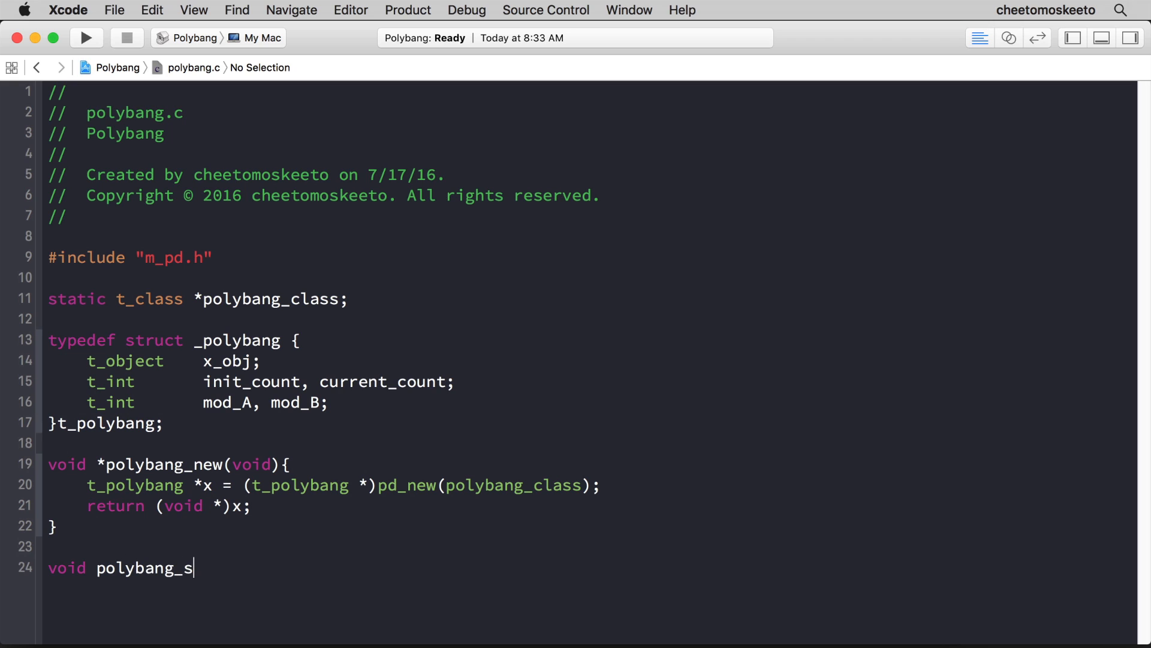
text(etup)
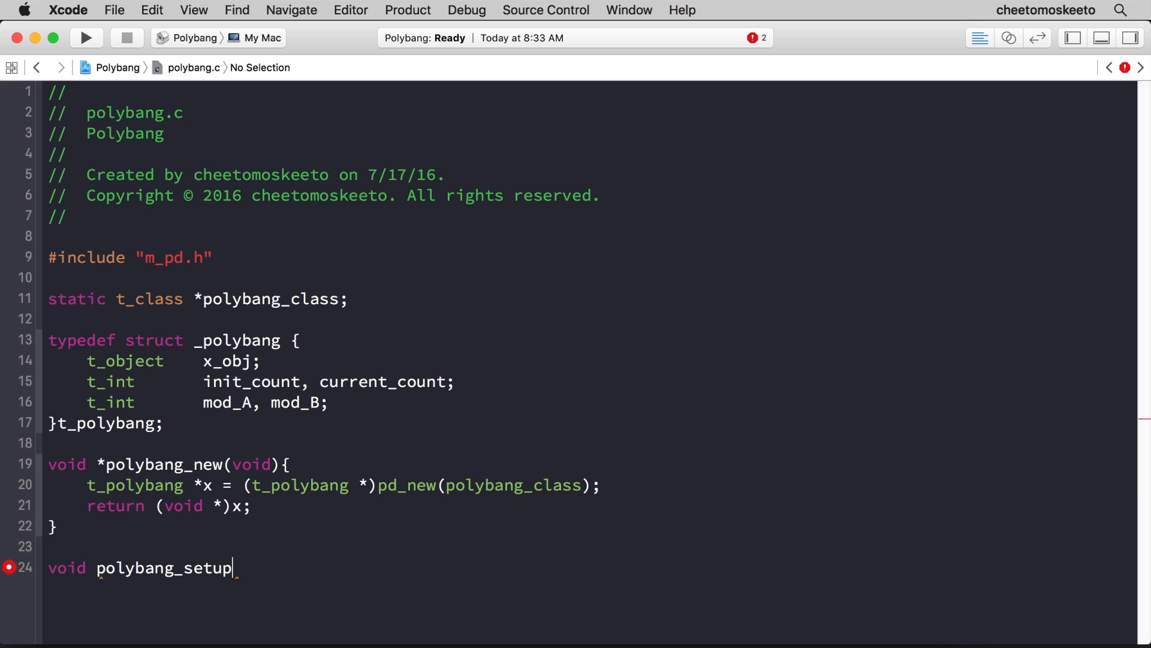
text((void){)
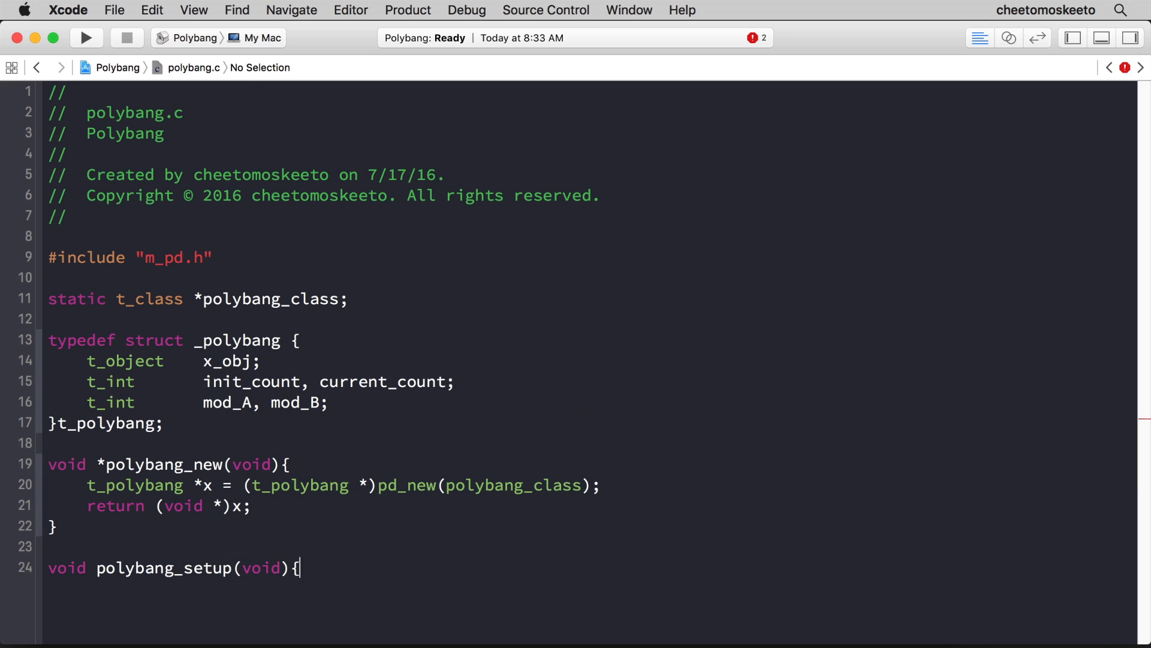
key(enter)
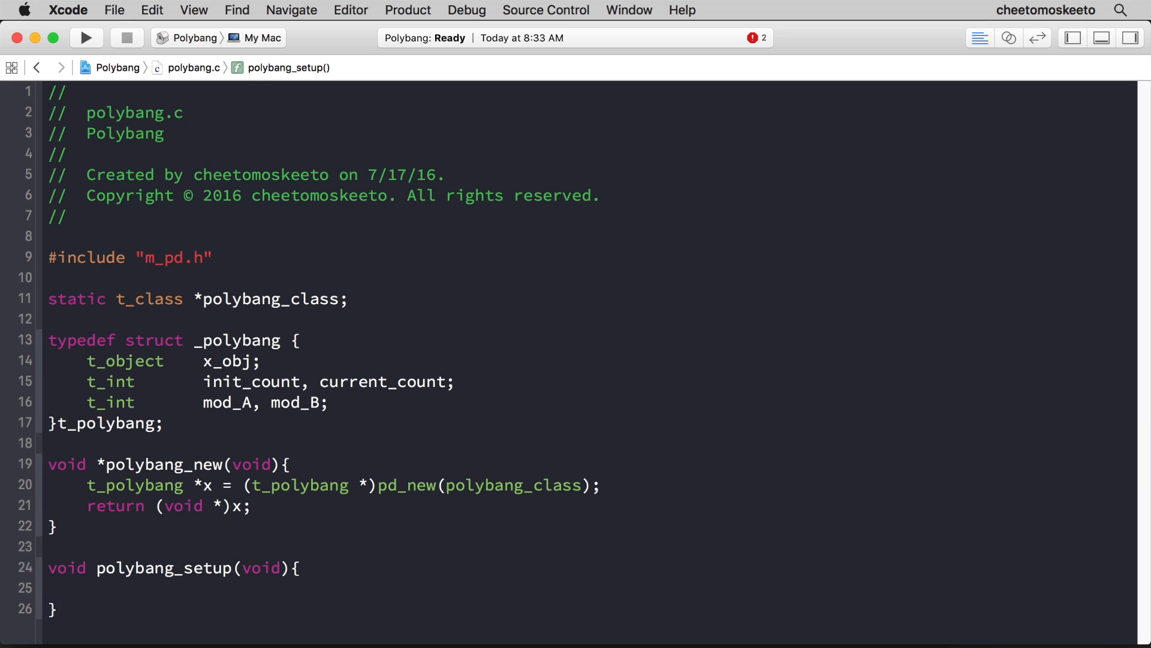
click(88, 588)
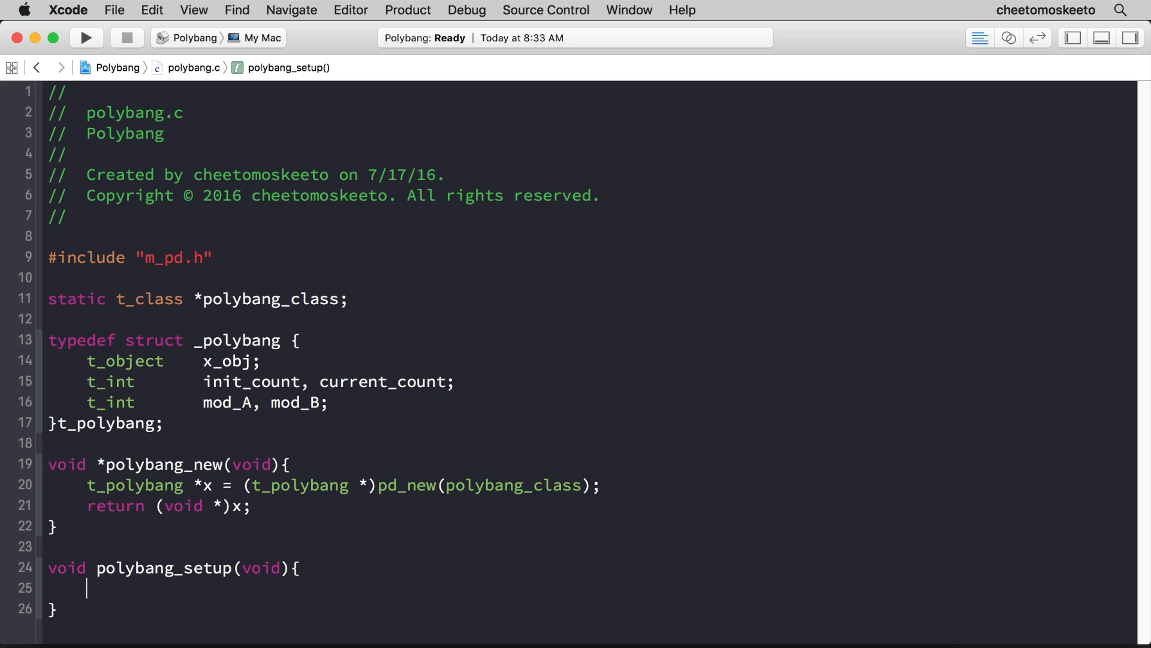
text(polybang_class =)
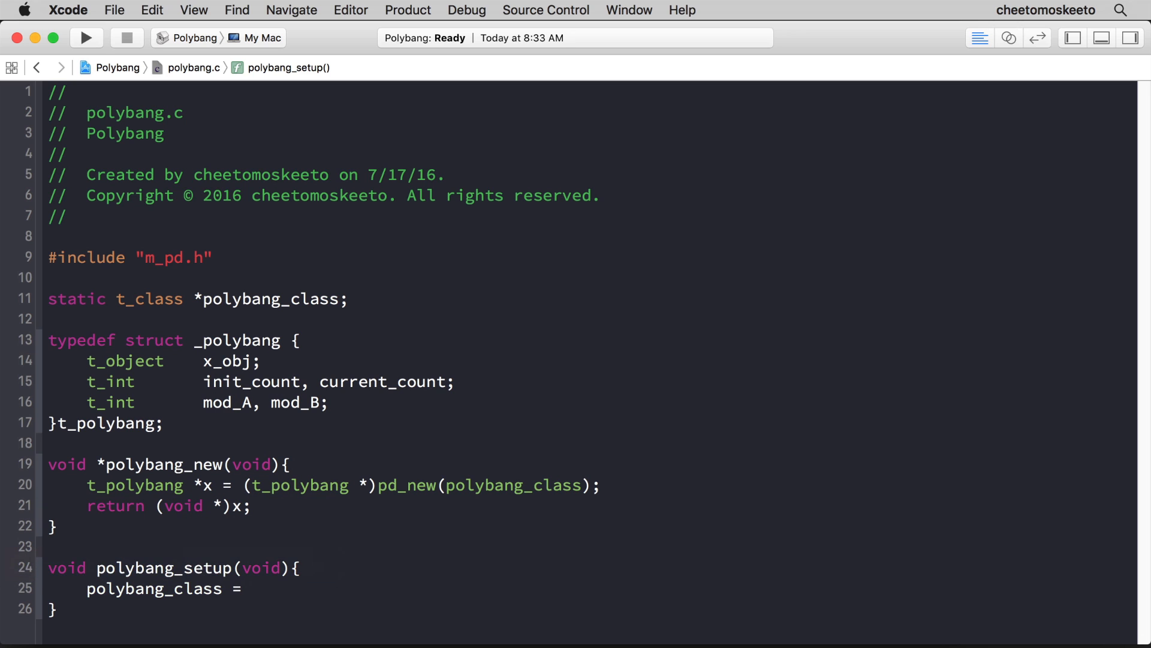
text(class_n)
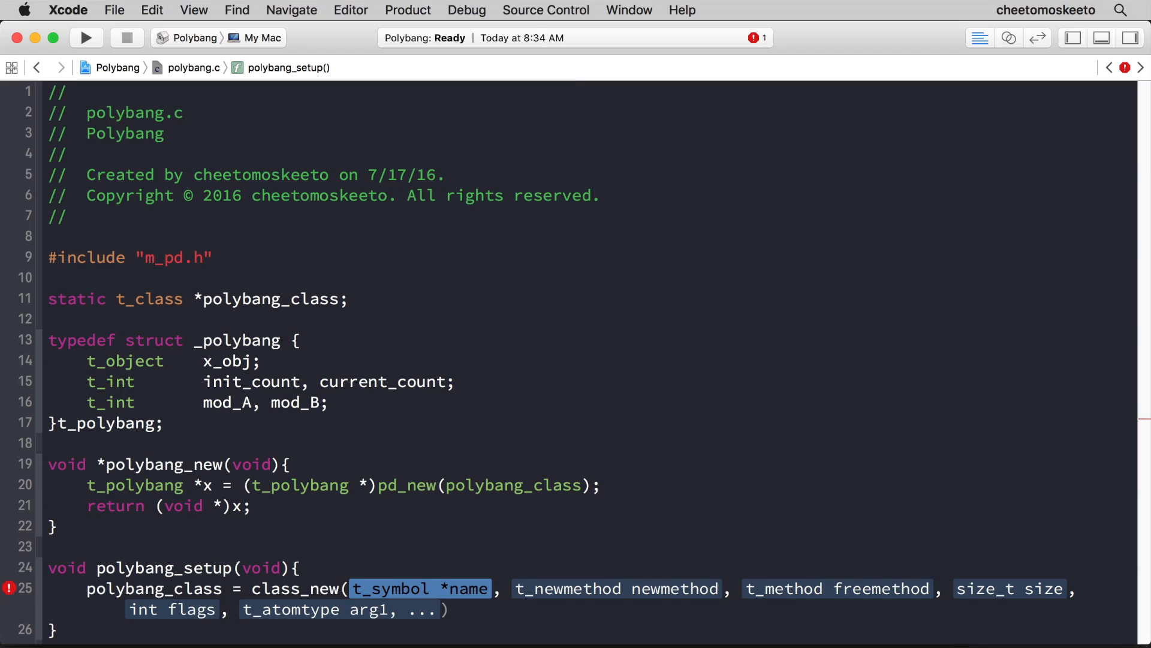
- Pass gensym("polybang"), (t_newmethod)polybang_new, and 0 as class_new's first arguments
text(gensy)
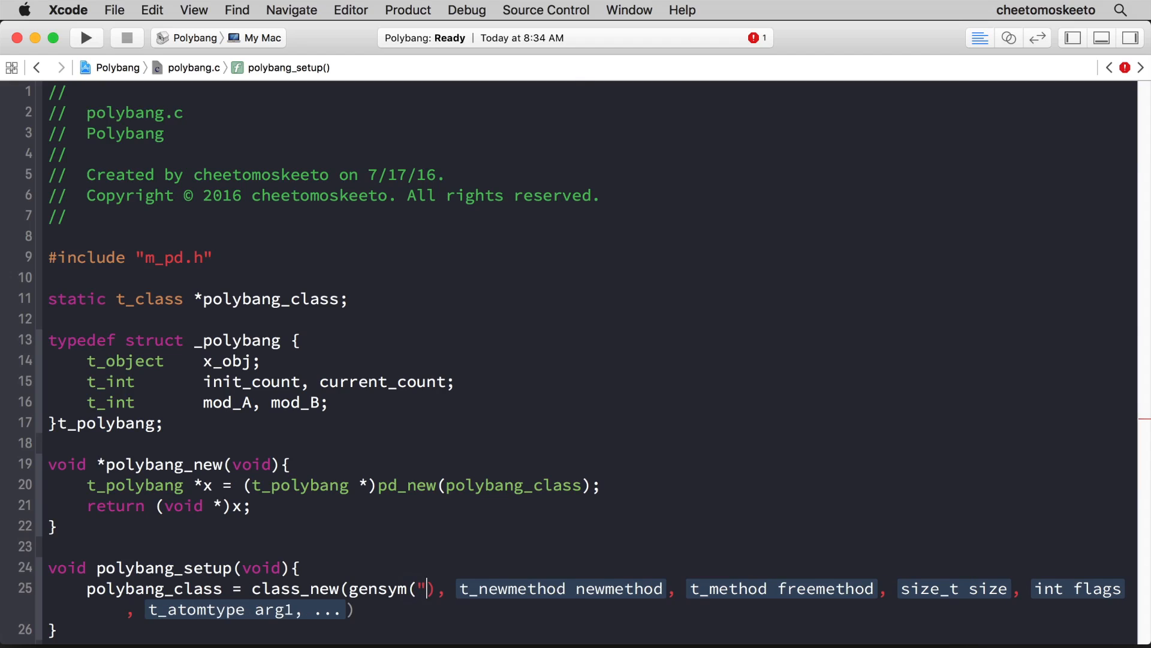
text(p)
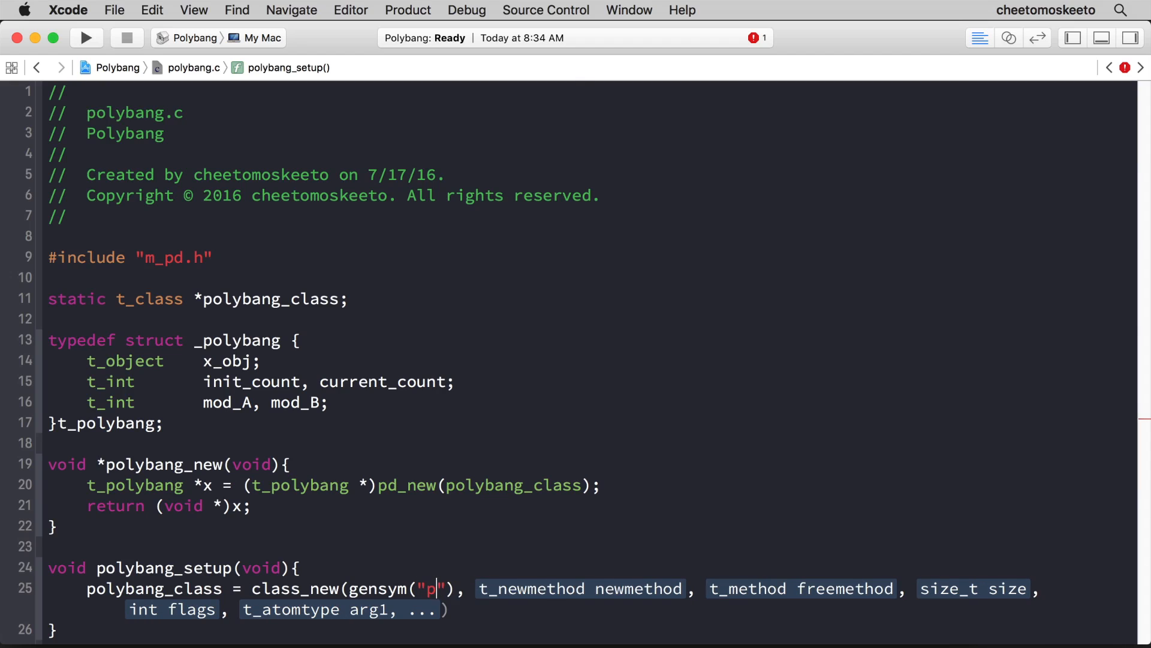
text(olybang)
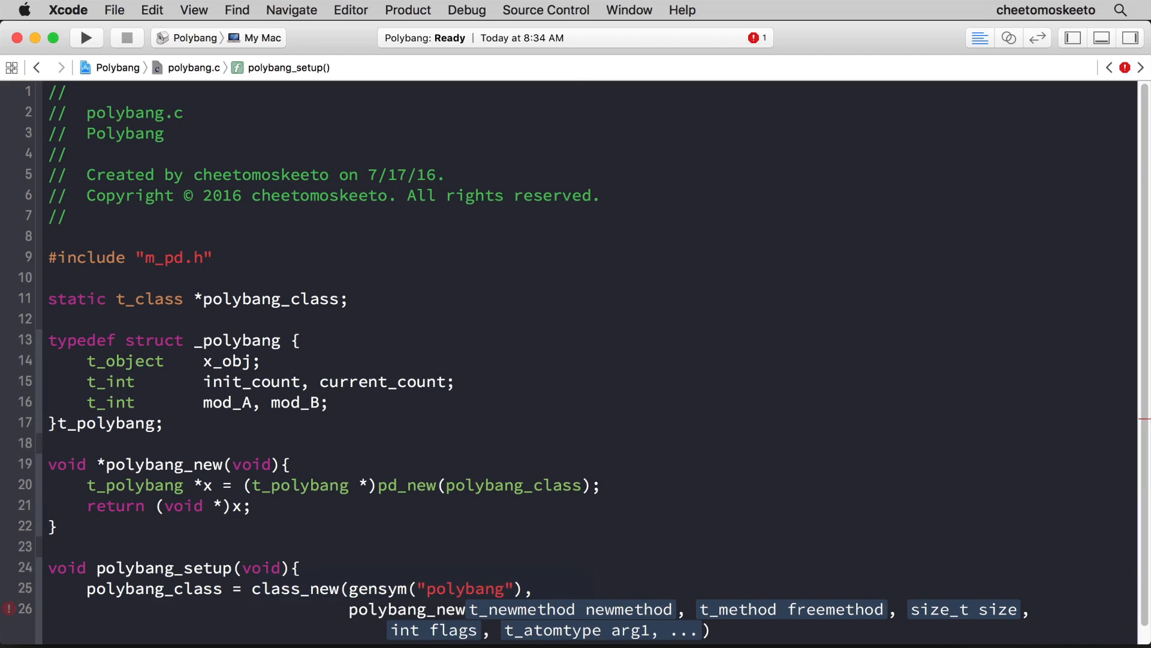
click(351, 609)
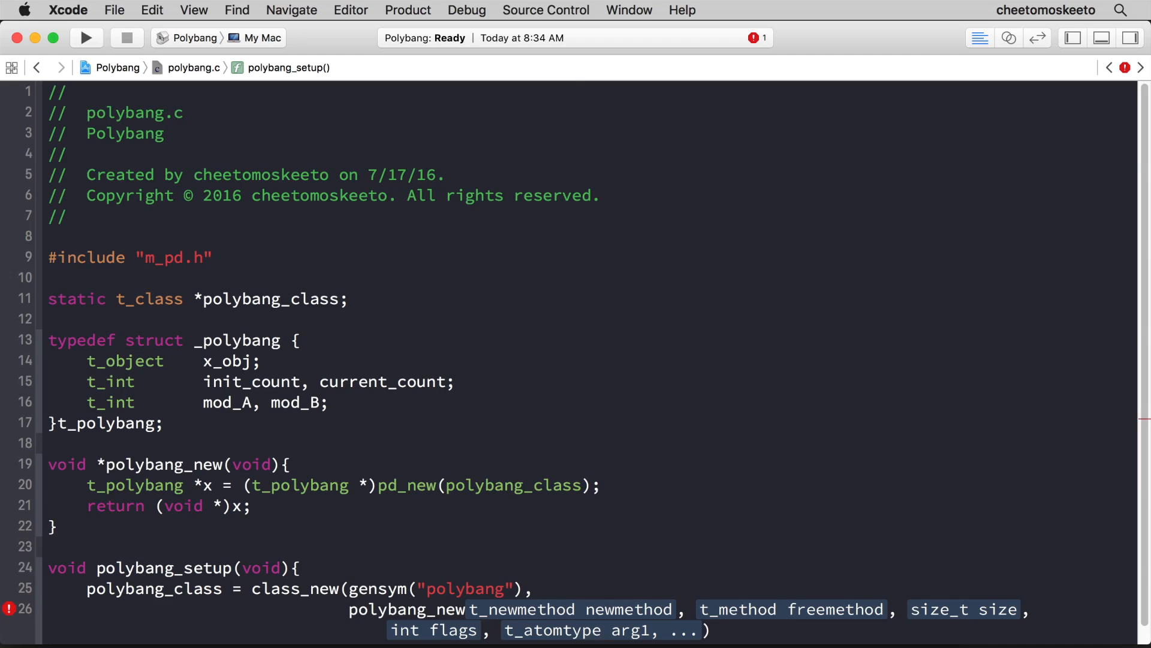
text(t_newmethod))
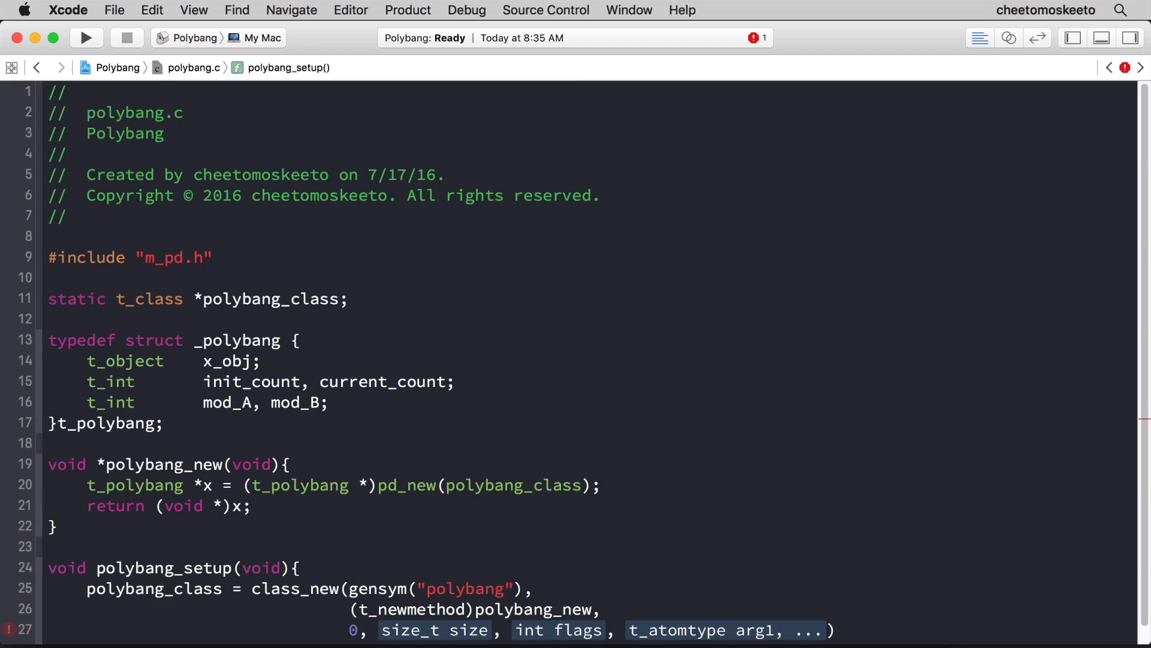
- Add sizeof(t_polybang), CLASS_DEFAULT and A_DEFFLOAT as further class_new arguments
scroll(down, 3)
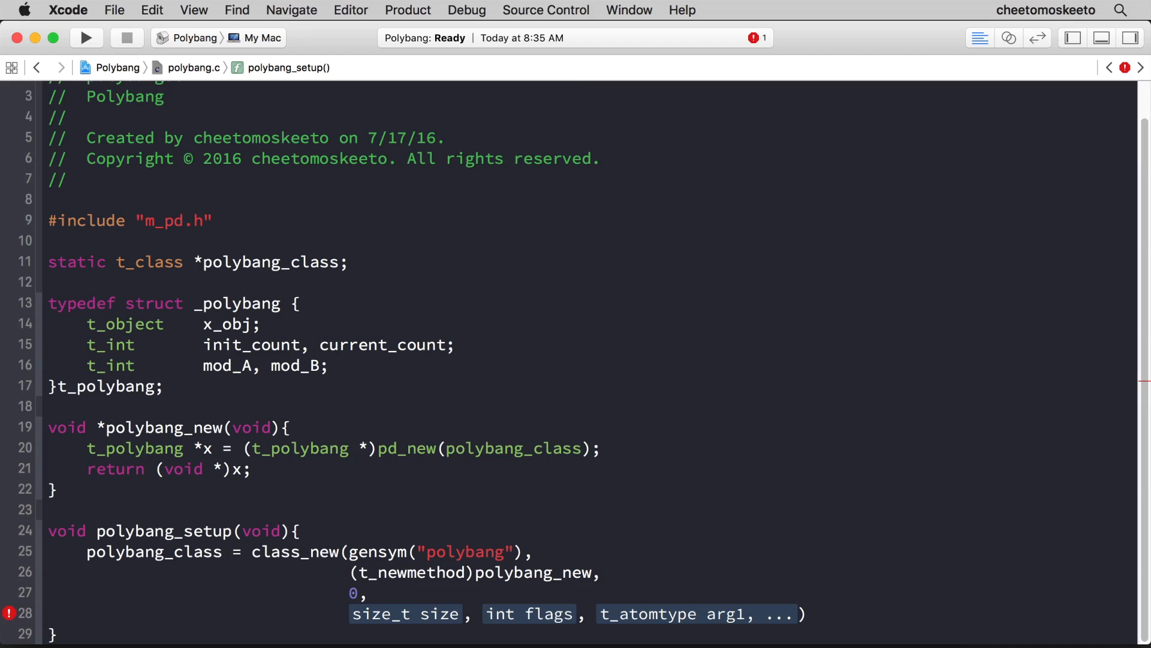
text(sizeof()
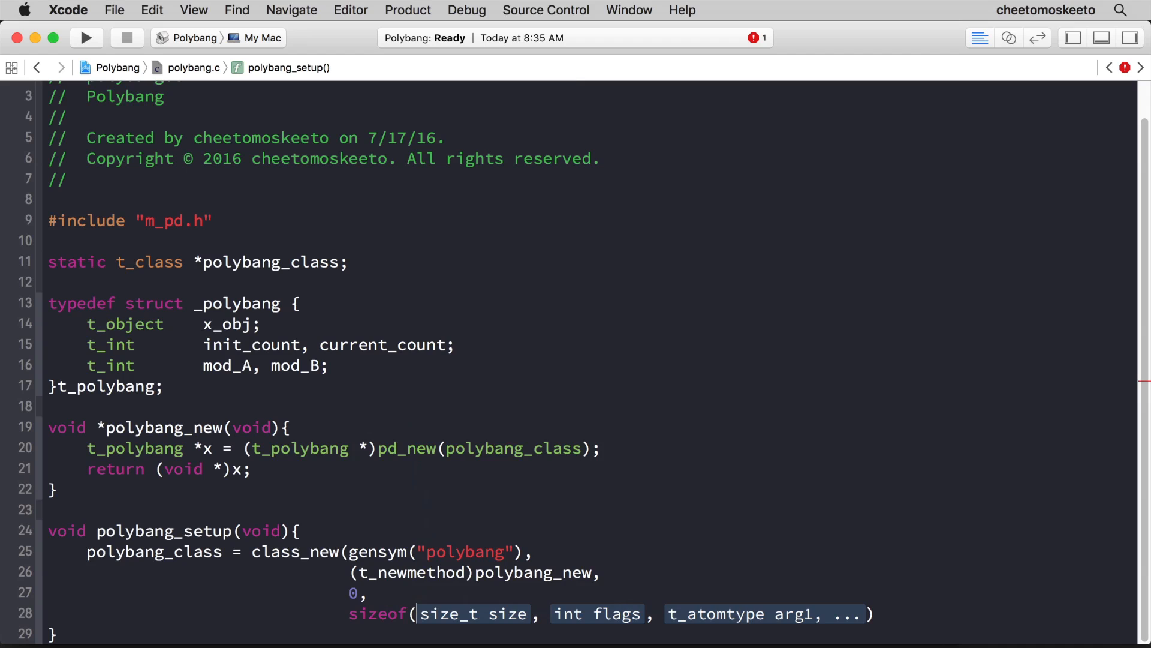
text(t_polybang),)
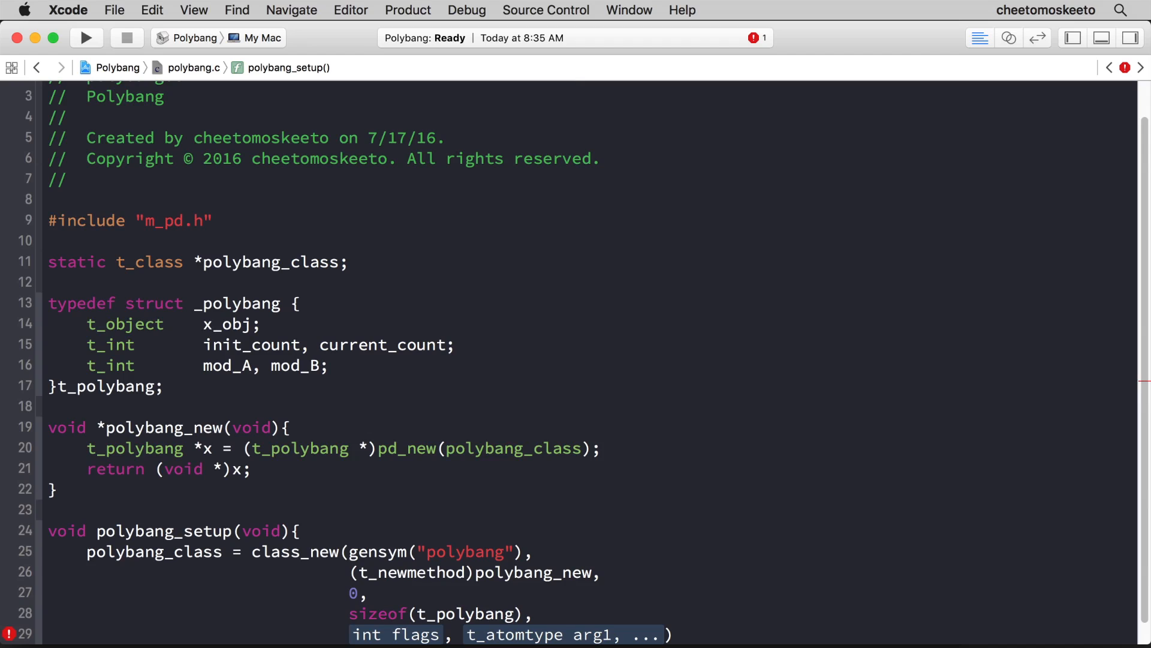
text(CLASS_DEFAULT,)
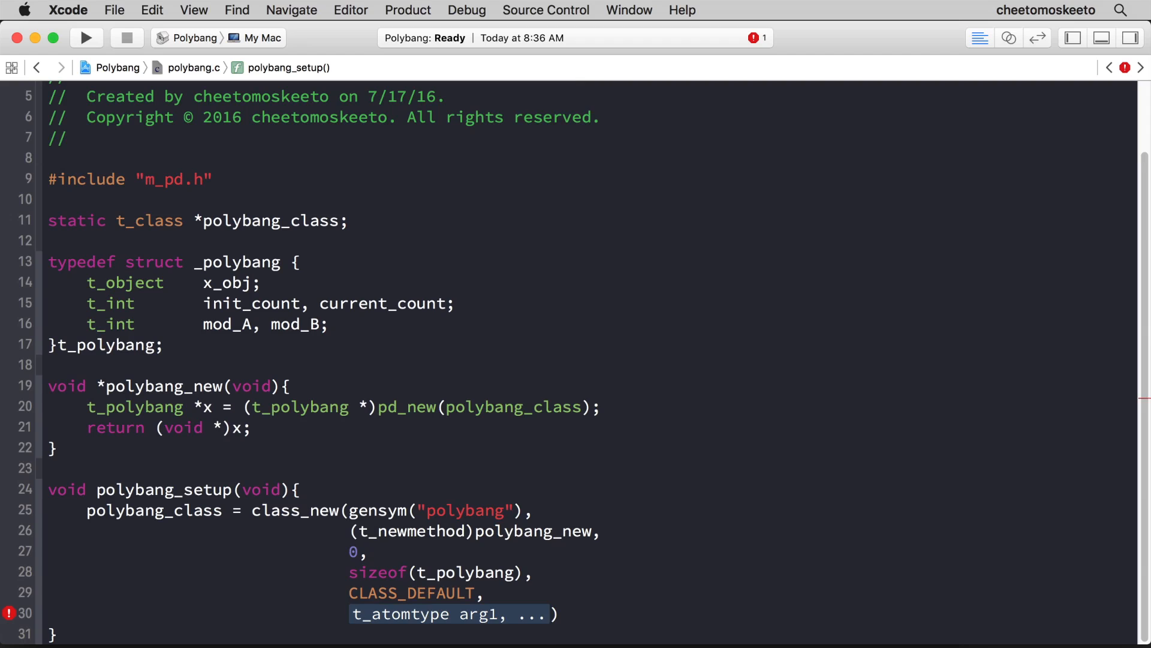
text(A_DEFFLOAT)
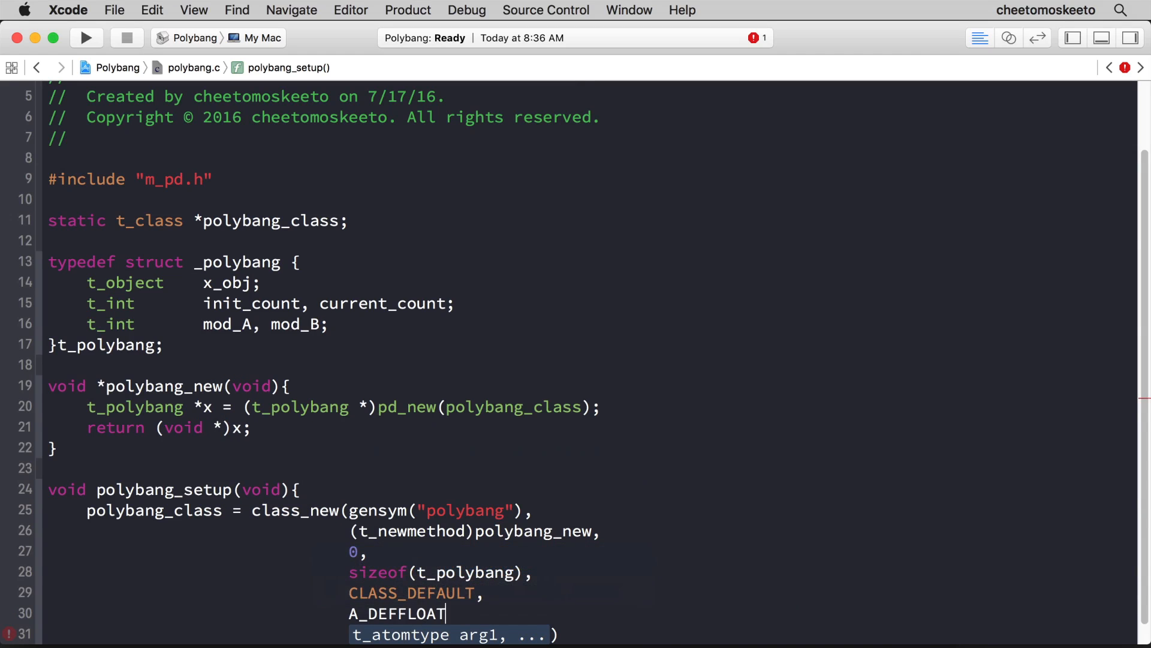
text(,)
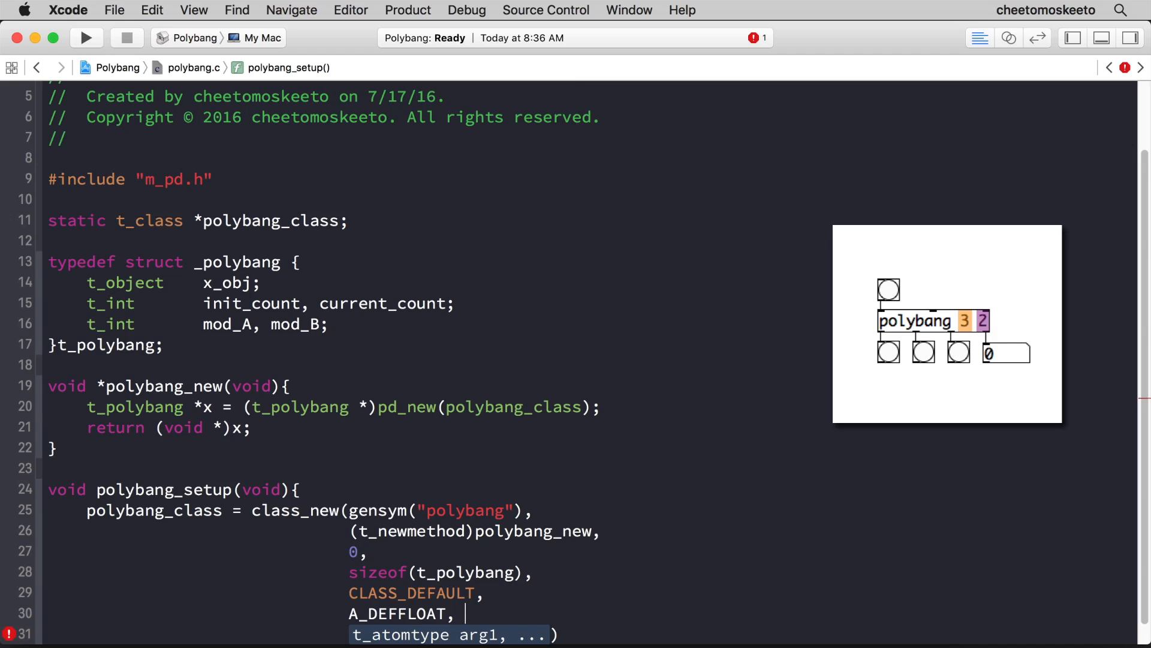
- Comment the first A_DEFFLOAT as //A of A:B, add a second //B of A:B, and close with 0);
text(//)
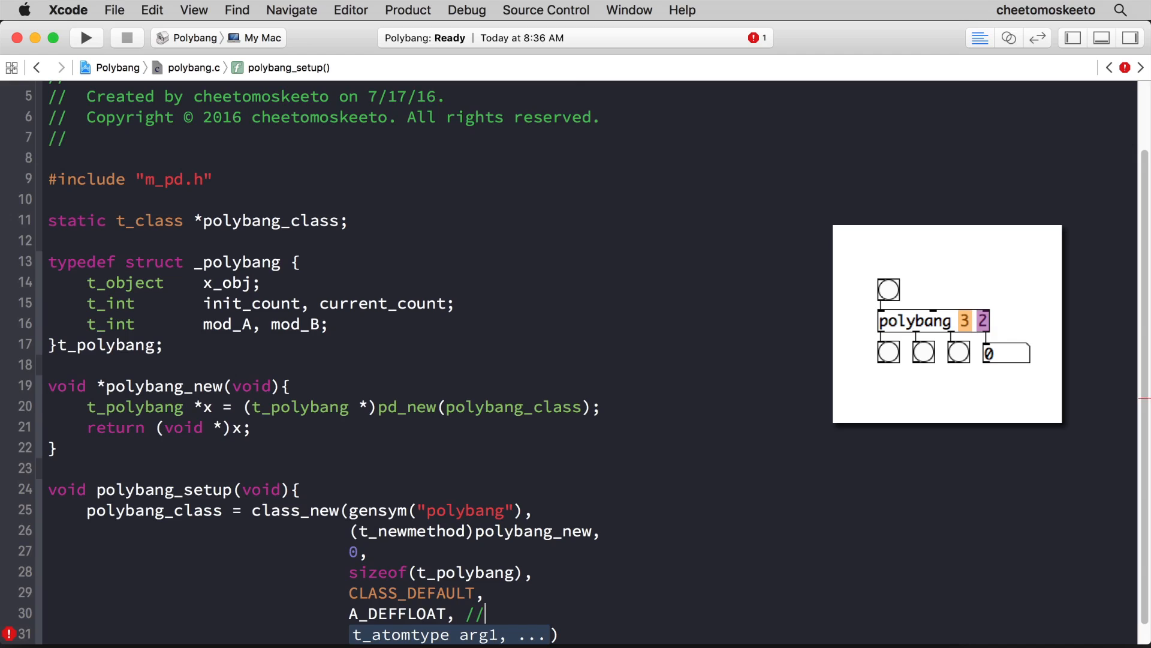
text(A of A:)
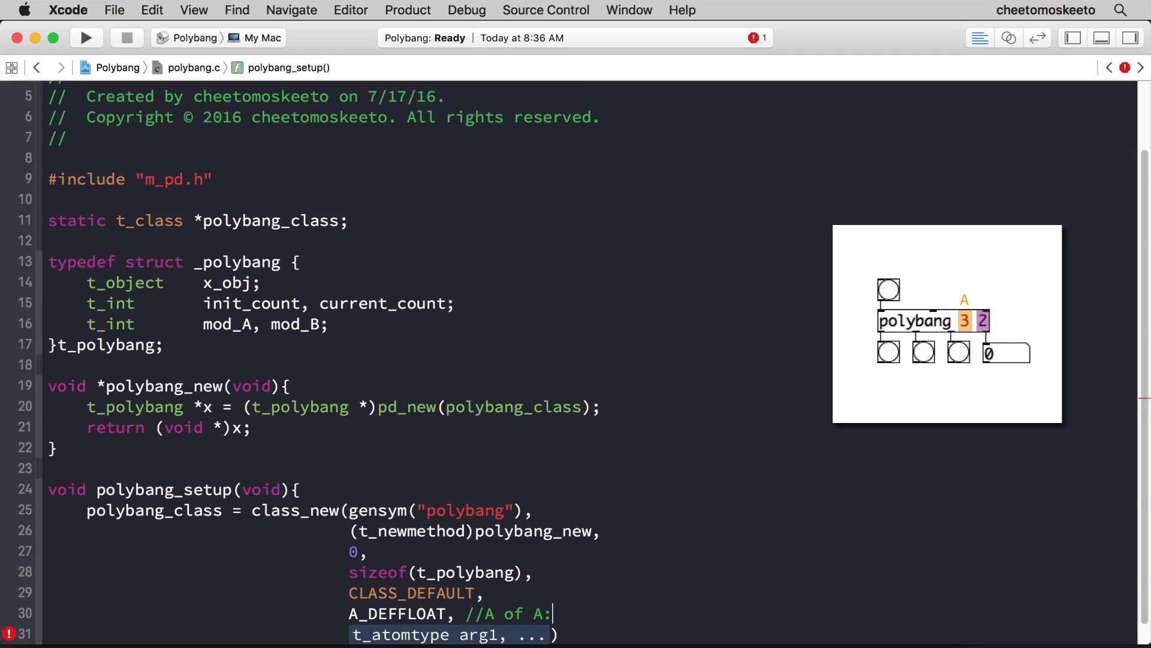
text(B)
click(453, 635)
text(A_DEFFLOAT)
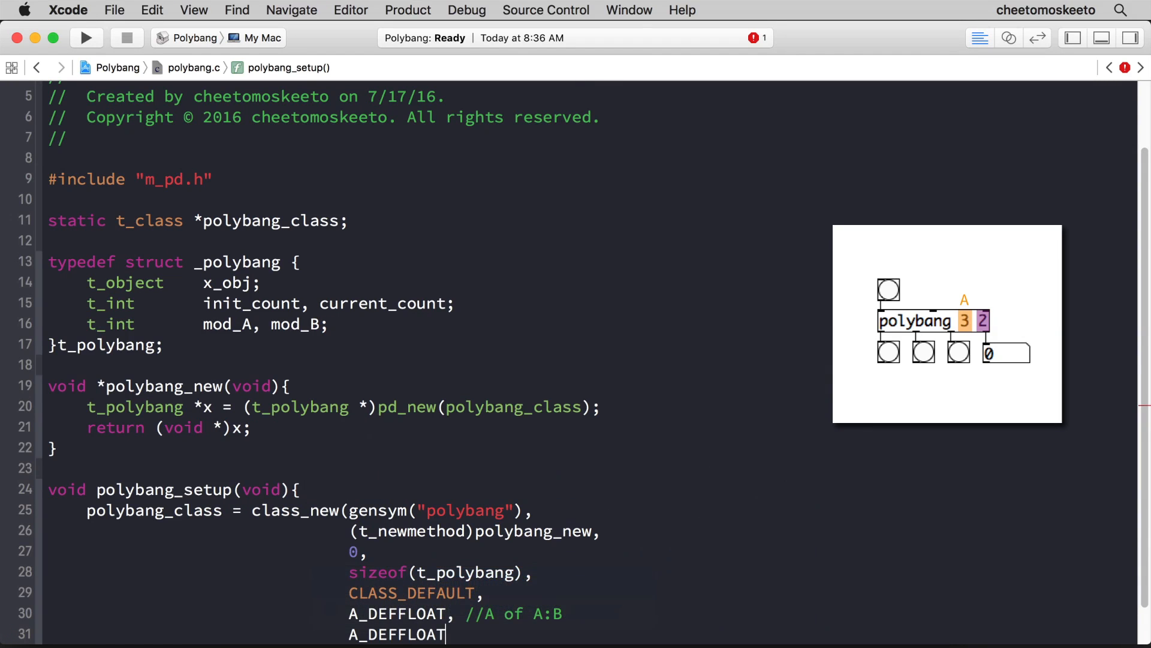
text(, //)
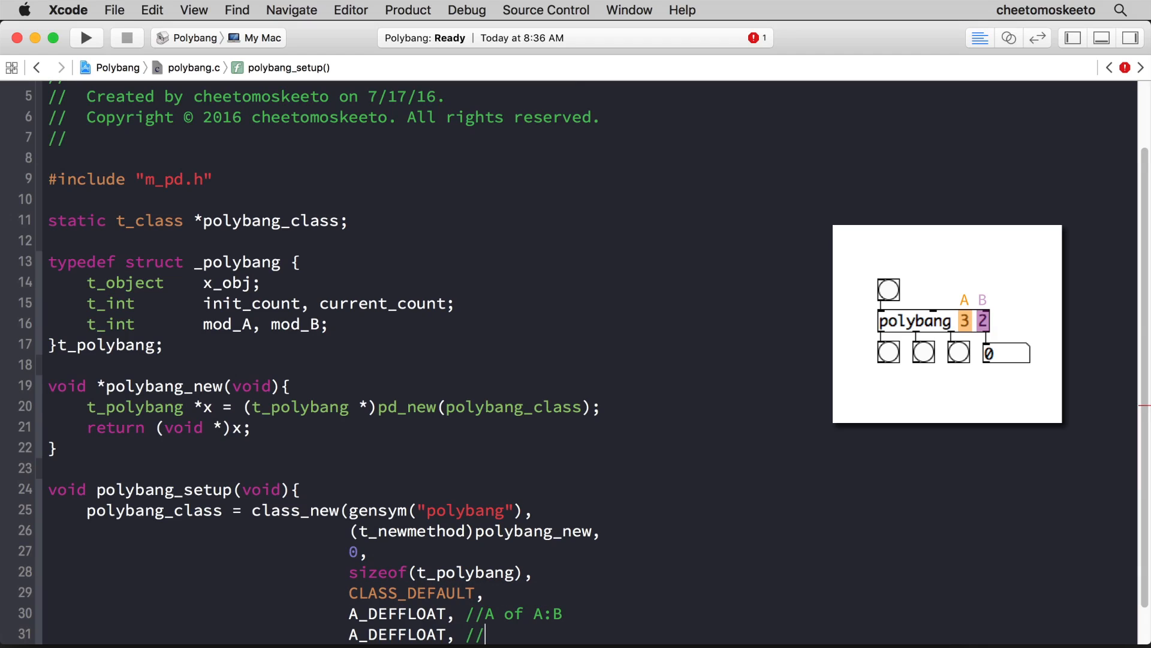
text(B of)
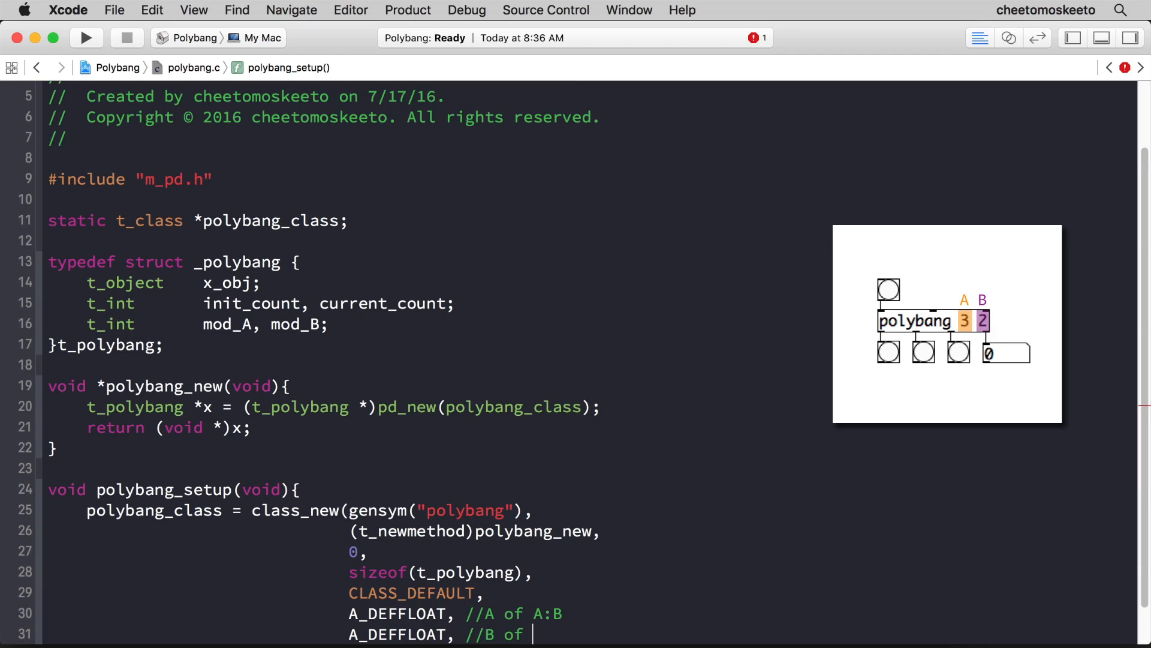
text(A:B)
text(0))
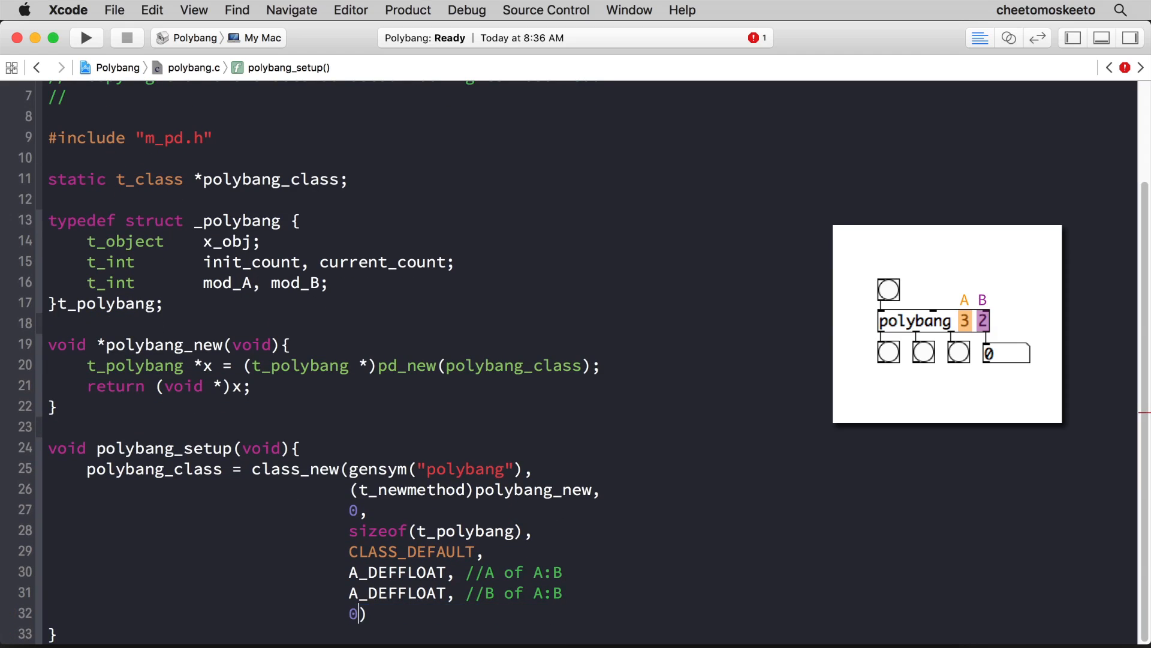
text(;)
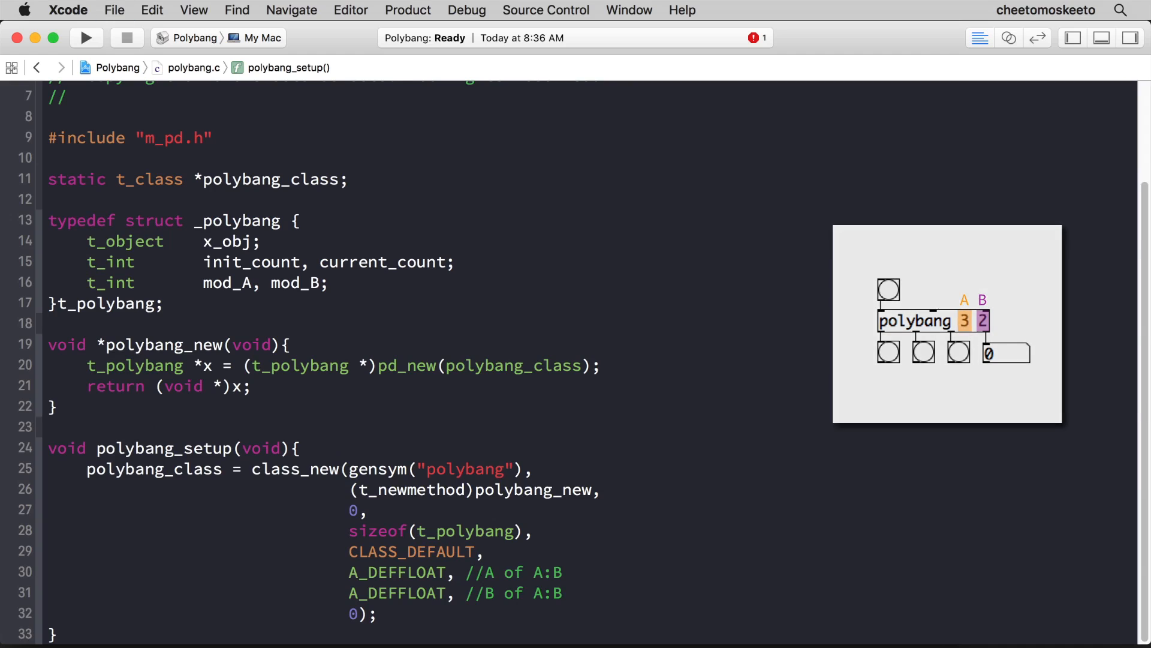